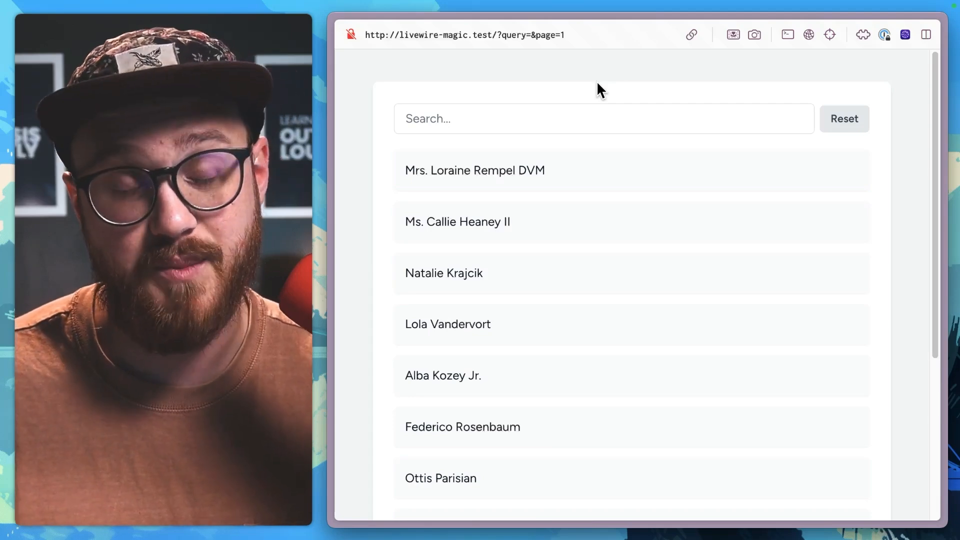
{"action": "scroll", "scroll_direction": "down", "scroll_amount": 3}
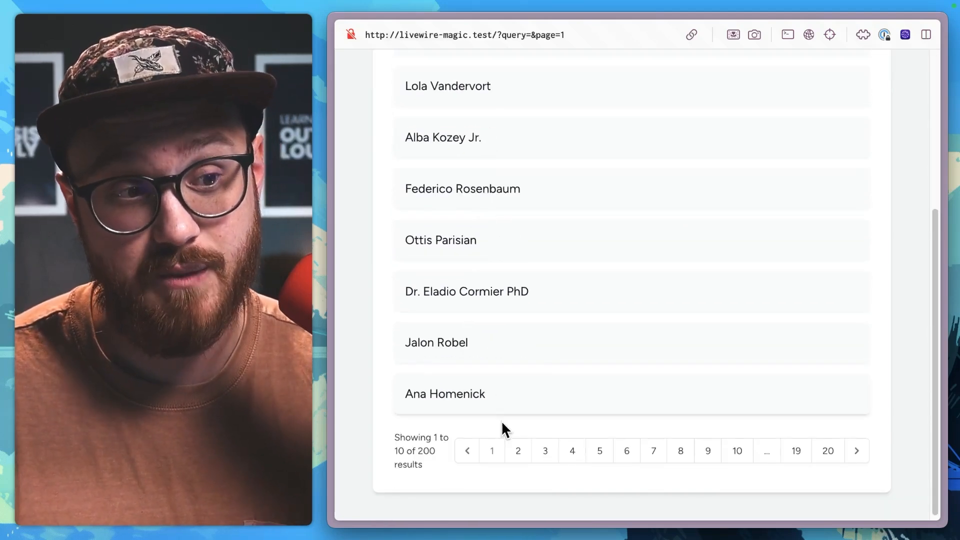
{"action": "type", "text": "dau"}
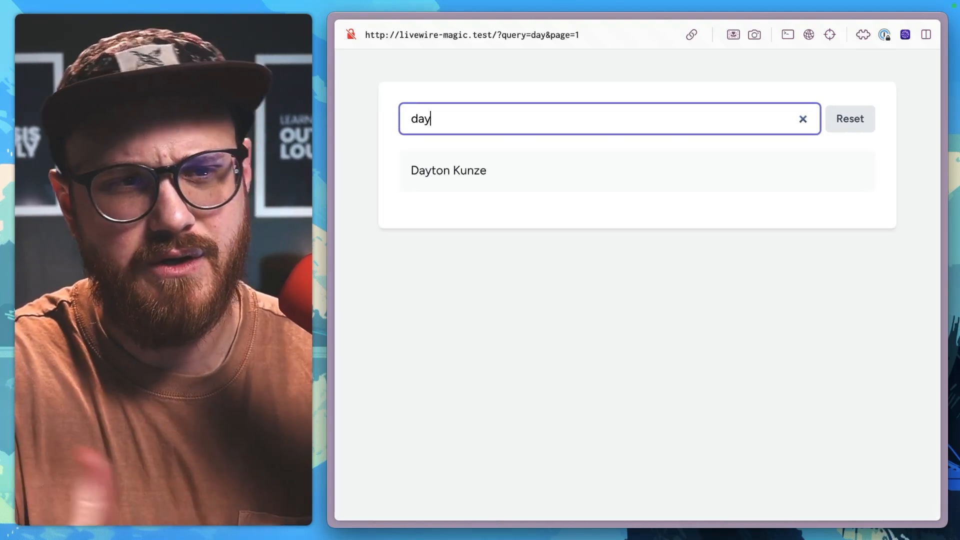
{"action": "mouse_move", "coordinate": [508, 117]}
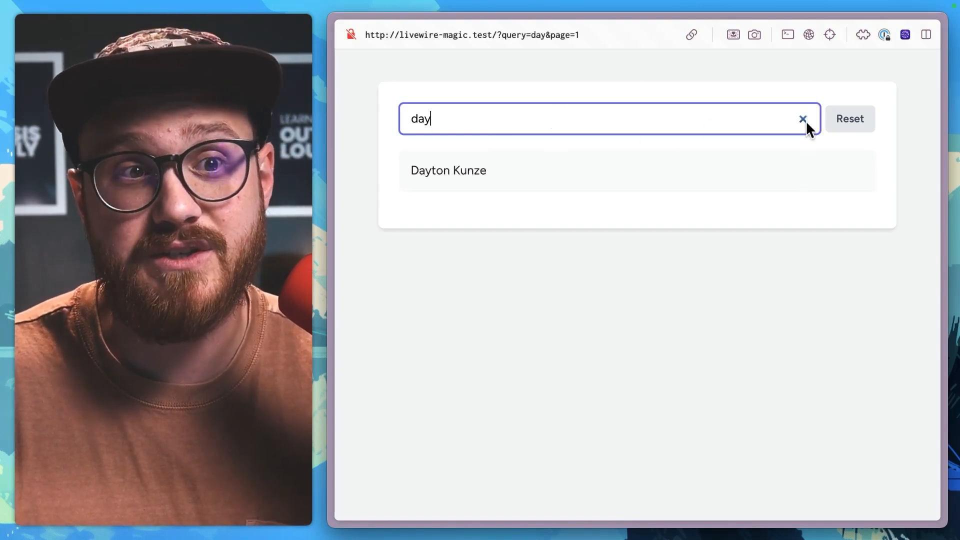
{"action": "left_click", "coordinate": [803, 120]}
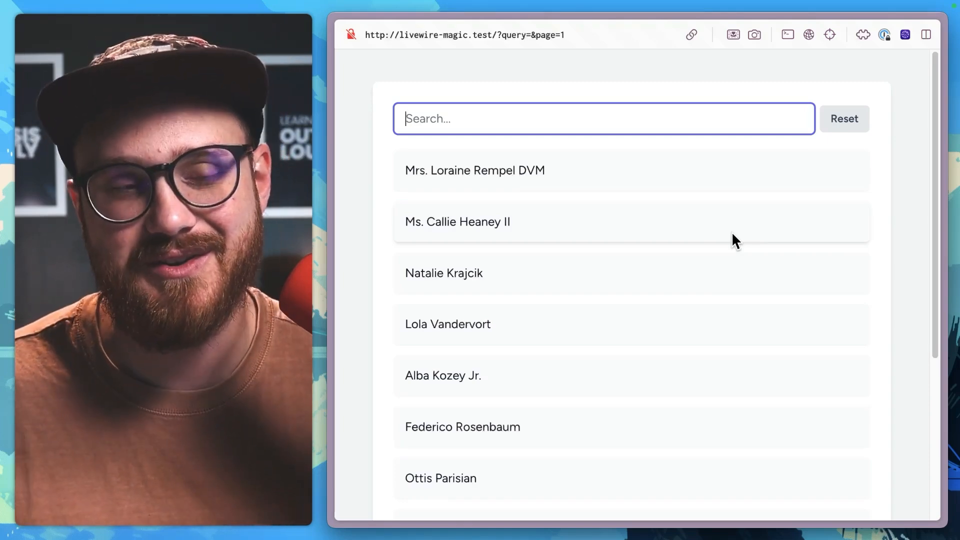
{"action": "type", "text": "day"}
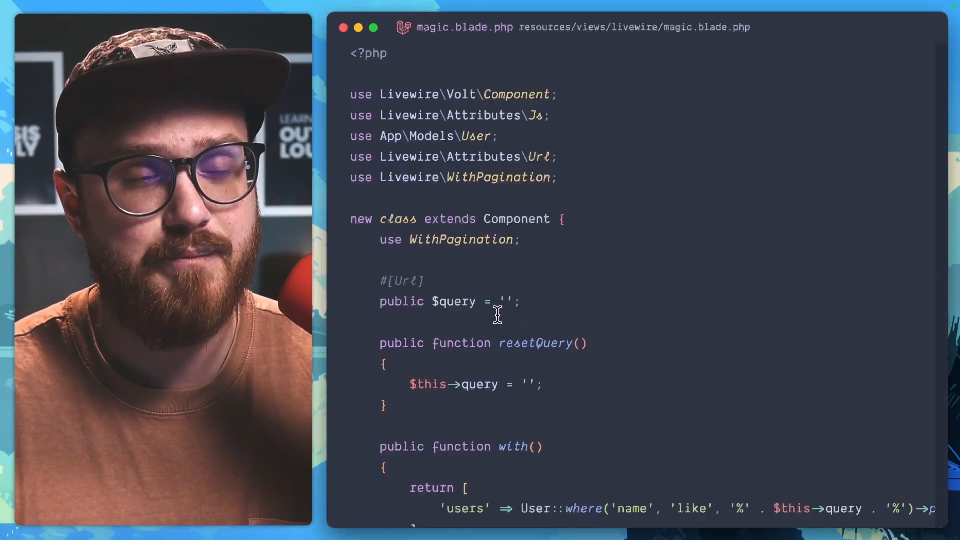
{"action": "scroll", "scroll_direction": "down", "scroll_amount": 3}
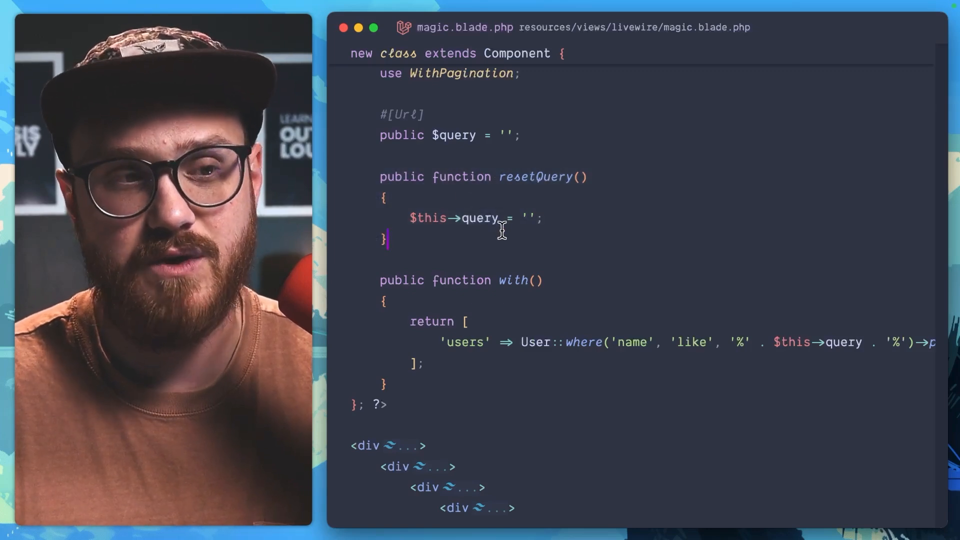
{"action": "left_click", "coordinate": [524, 135]}
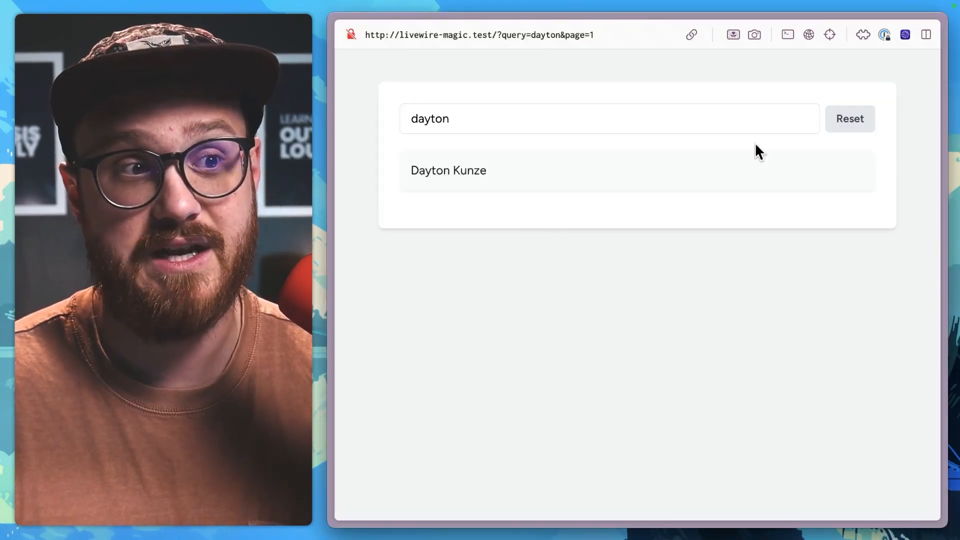
Reset the 'dayton' search to the full list and bring up the developer tools.
{"action": "left_click", "coordinate": [850, 118]}
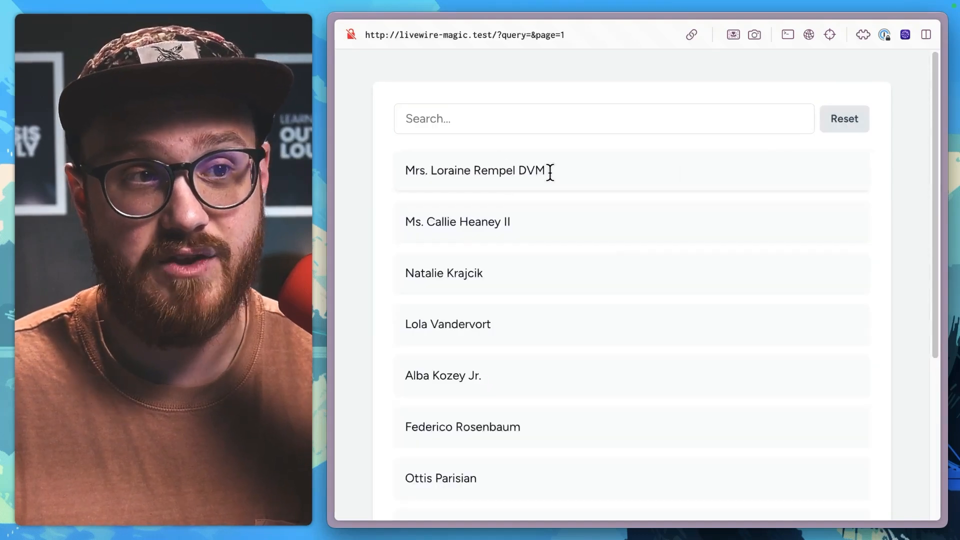
{"action": "mouse_move", "coordinate": [636, 152]}
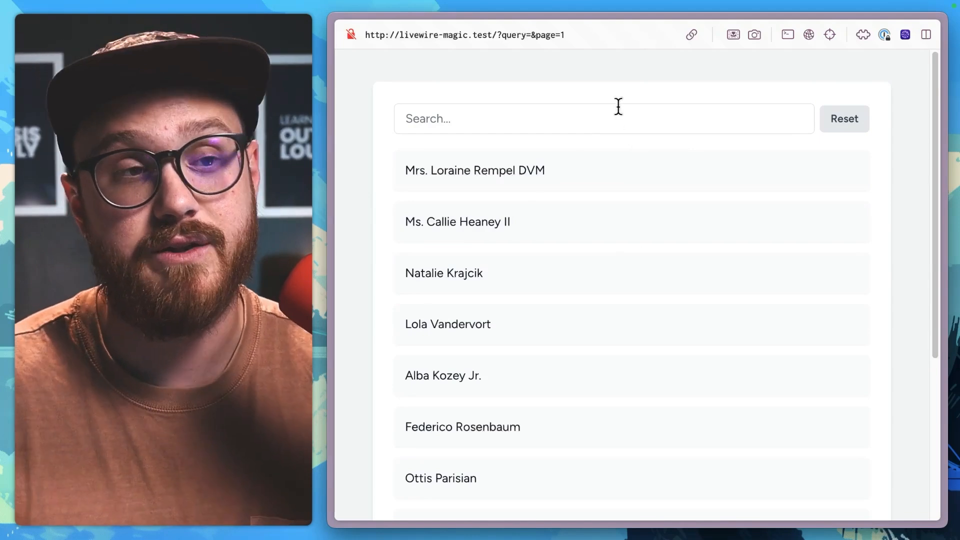
{"action": "key", "text": "F12"}
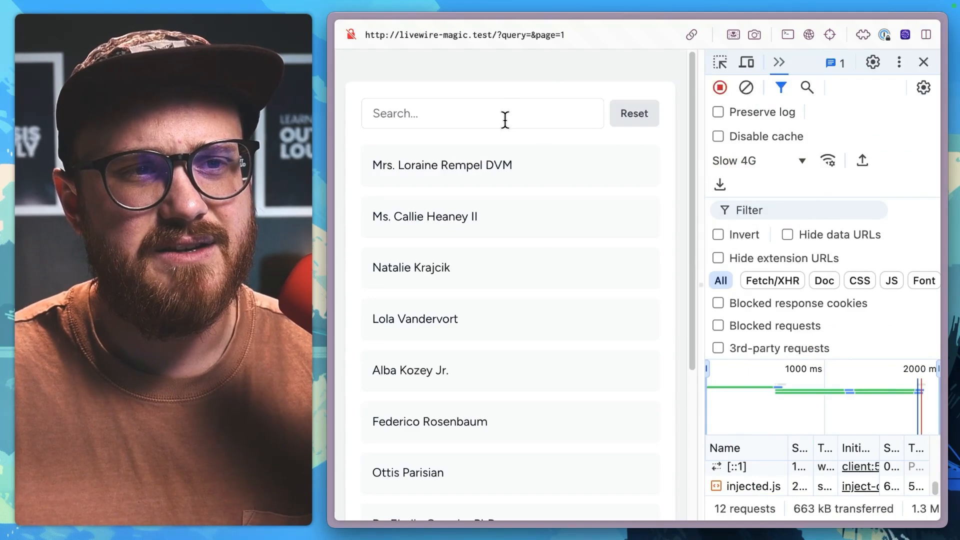
Under throttling, search 'Dal' then 'Alf', reset the query, and close the developer tools.
{"action": "type", "text": "Dal"}
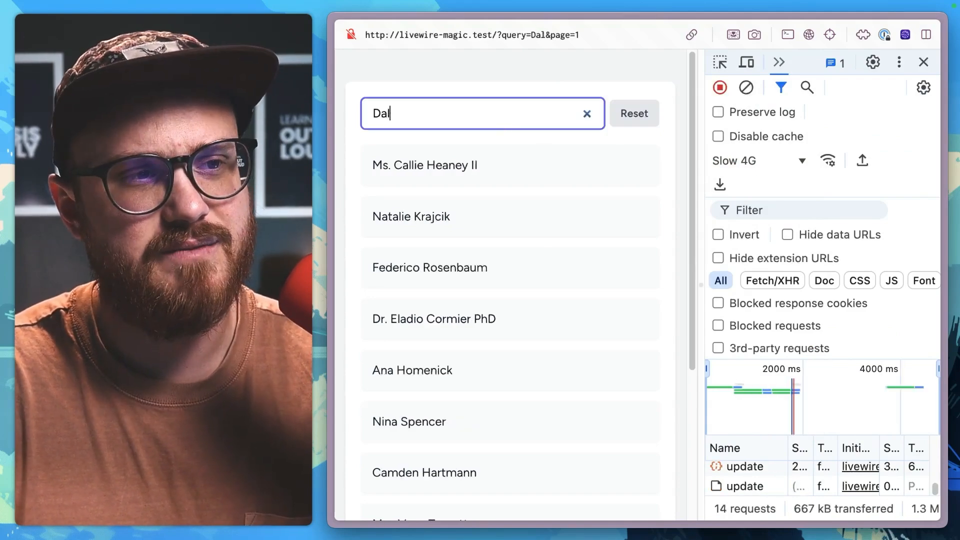
{"action": "key", "text": "Backspace"}
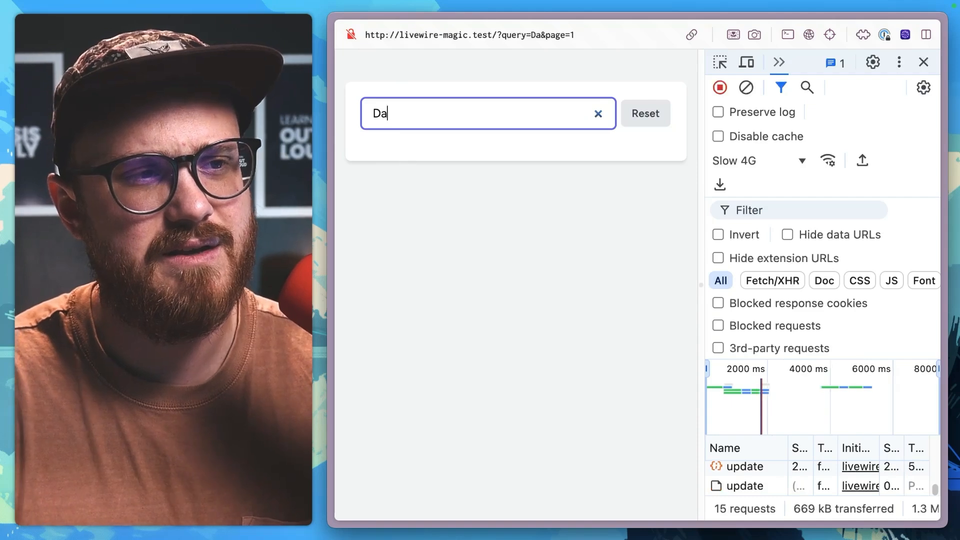
{"action": "key", "text": "Backspace"}
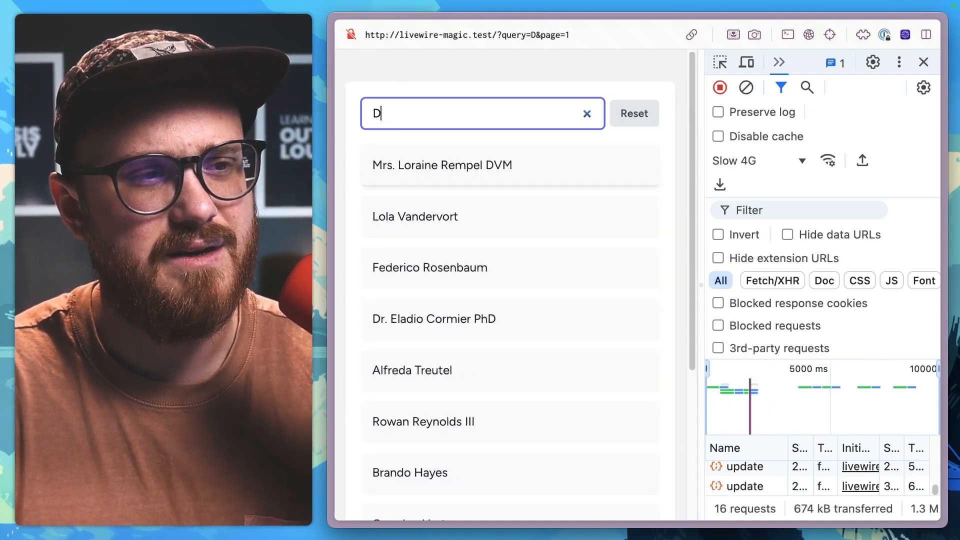
{"action": "type", "text": "Alfre"}
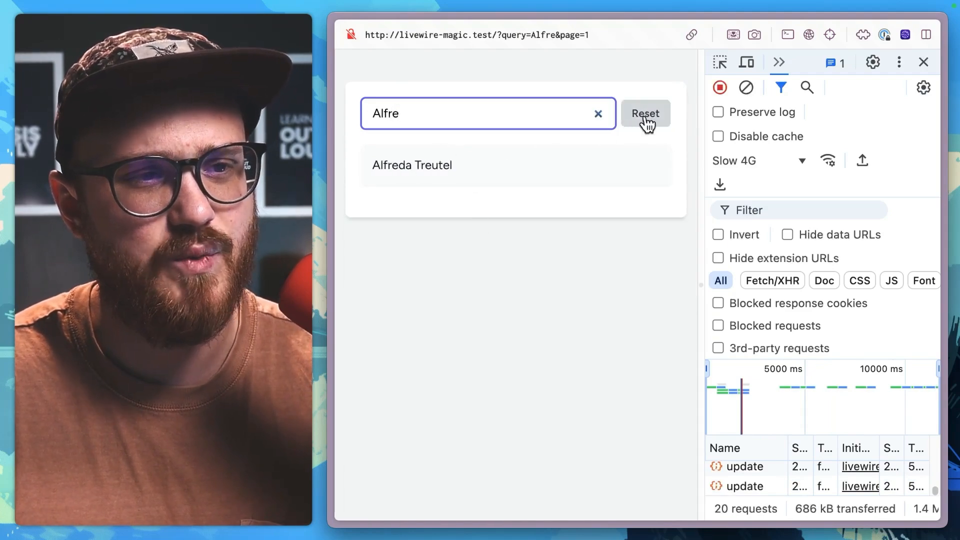
{"action": "left_click", "coordinate": [645, 113]}
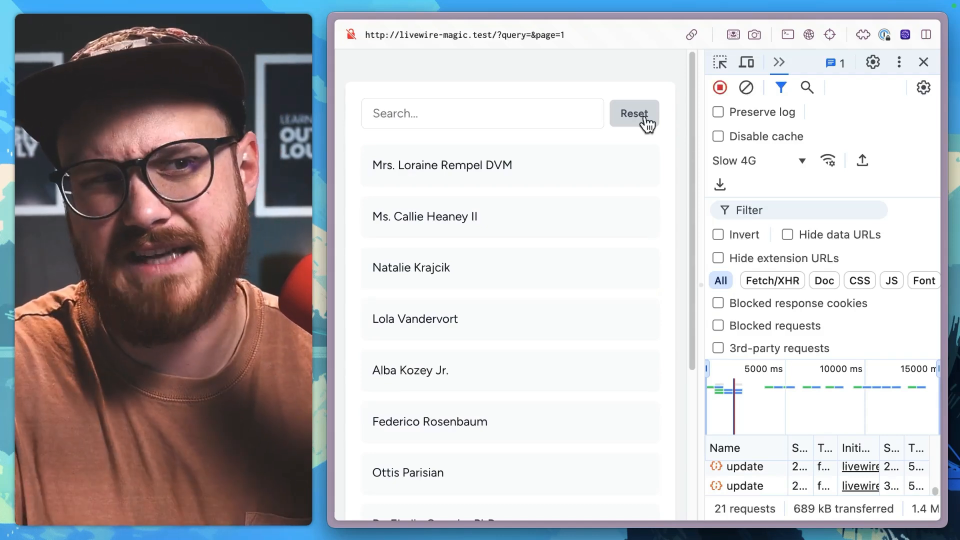
{"action": "mouse_move", "coordinate": [938, 65]}
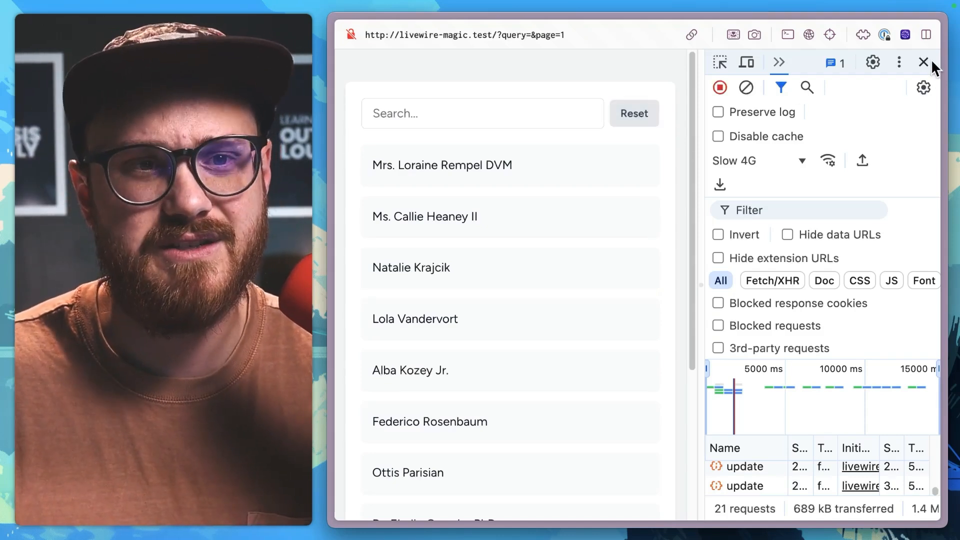
{"action": "left_click", "coordinate": [920, 62]}
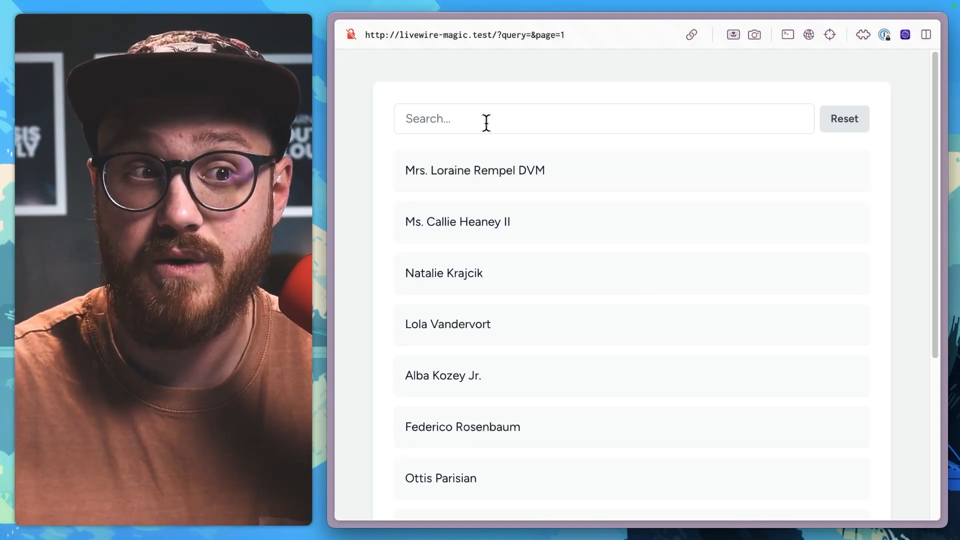
{"action": "mouse_move", "coordinate": [476, 362]}
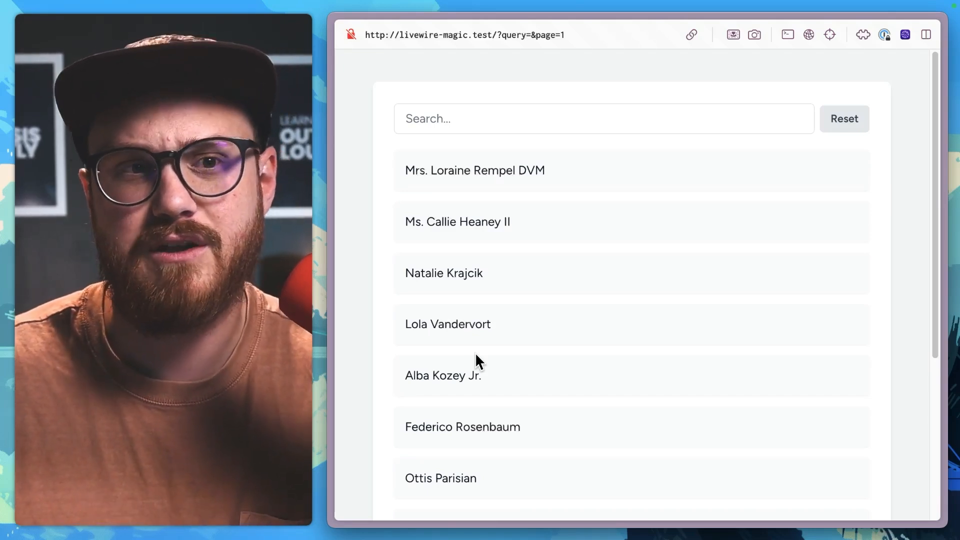
{"action": "mouse_move", "coordinate": [654, 152]}
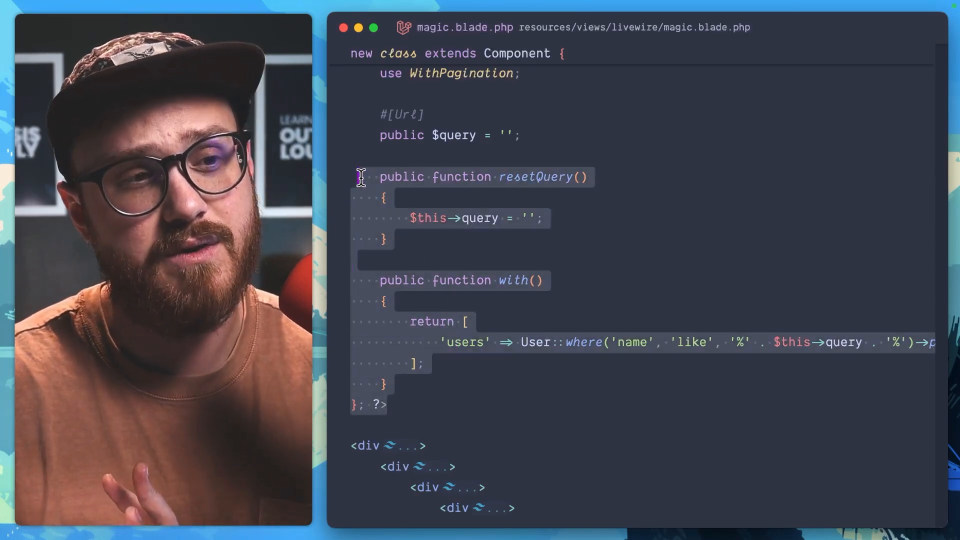
Add an empty x-on:click="" attribute to the Reset button in magic.blade.php.
{"action": "scroll", "scroll_direction": "down", "scroll_amount": 3}
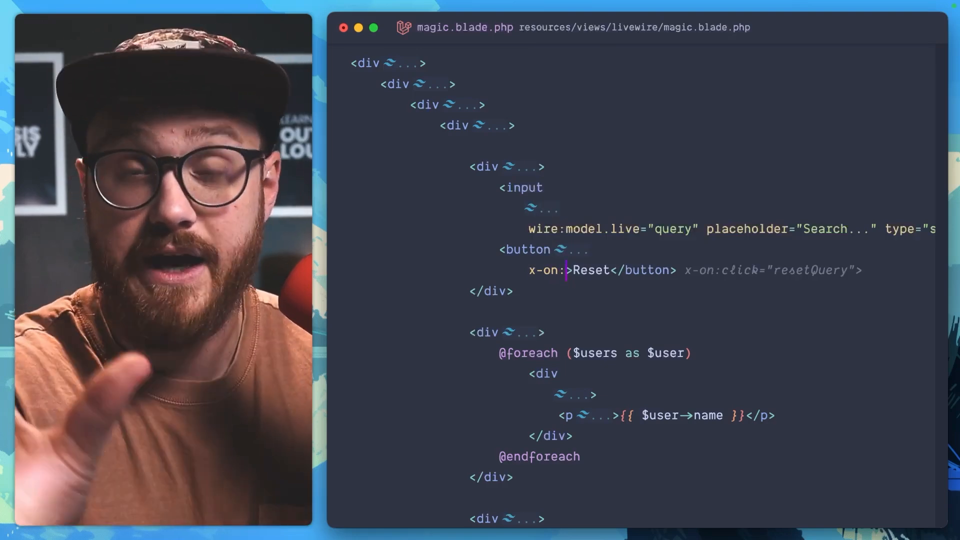
{"action": "type", "text": "click=\"\""}
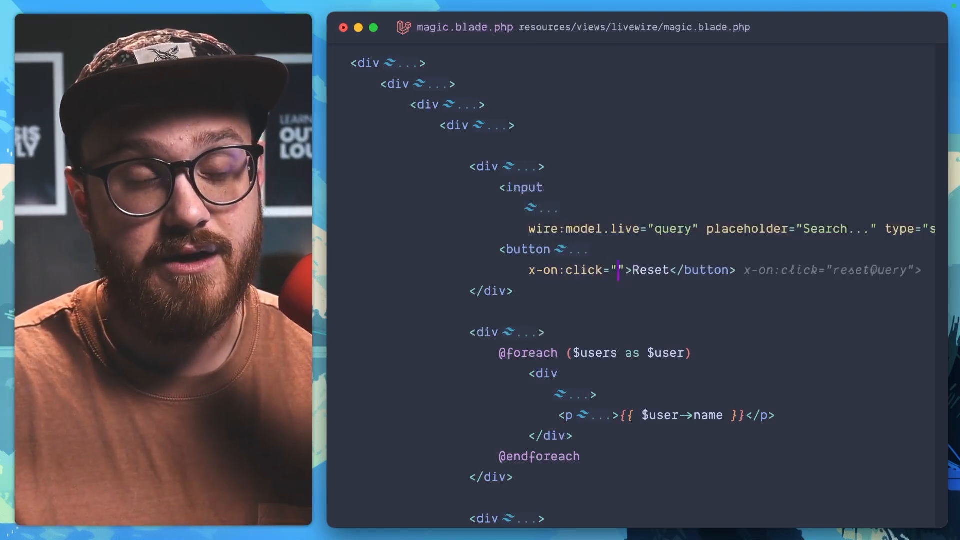
{"action": "mouse_move", "coordinate": [774, 282]}
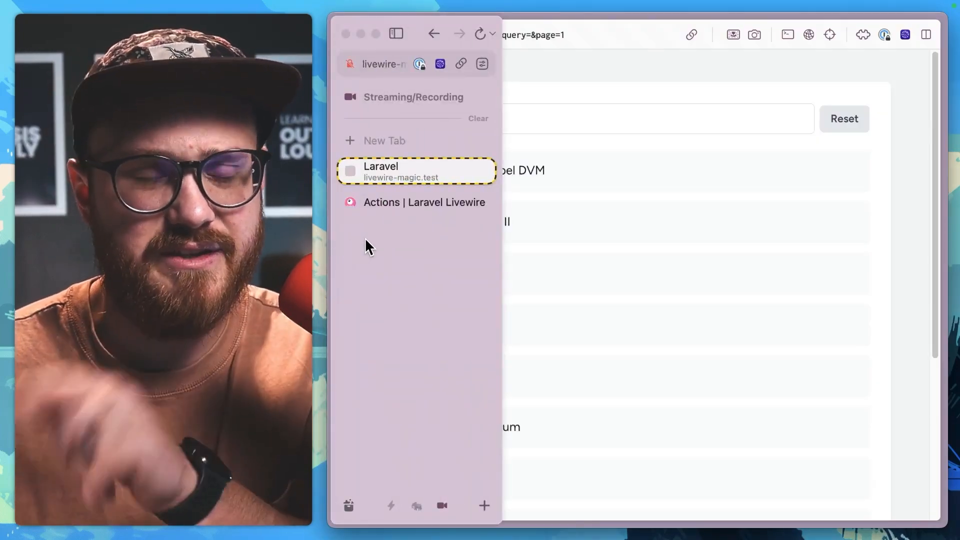
Scroll the Livewire docs to the Magic actions section with $parent, $set, $refresh and $toggle.
{"action": "left_click", "coordinate": [424, 202]}
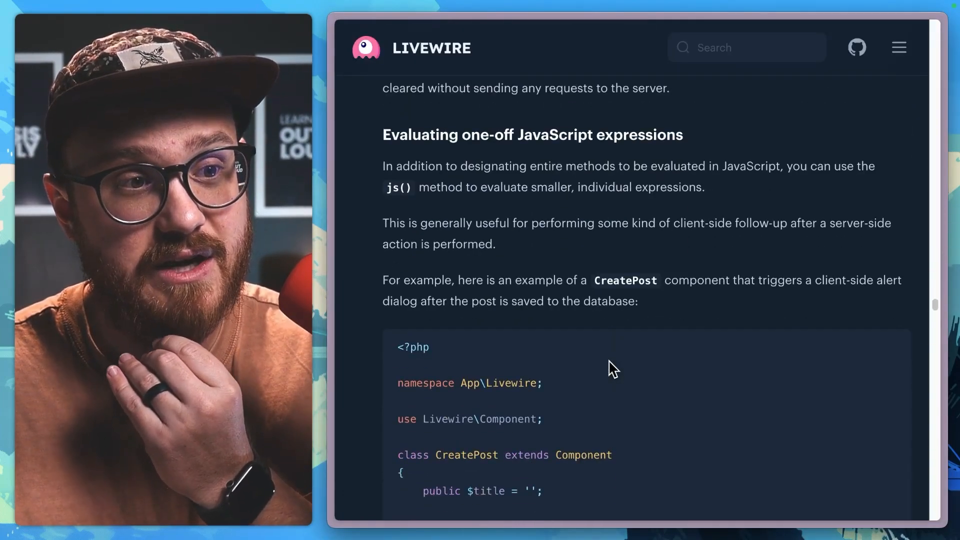
{"action": "scroll", "scroll_direction": "down", "scroll_amount": 3}
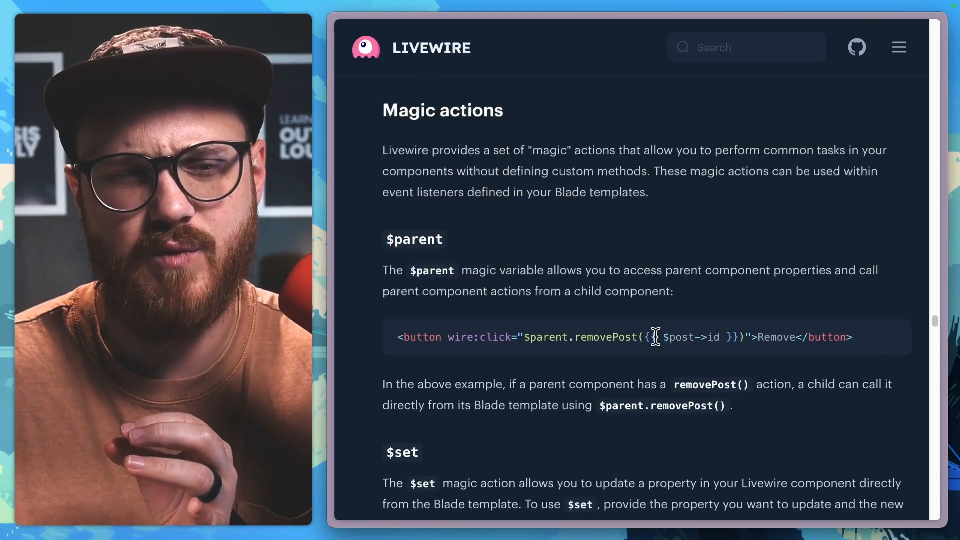
{"action": "mouse_move", "coordinate": [632, 371]}
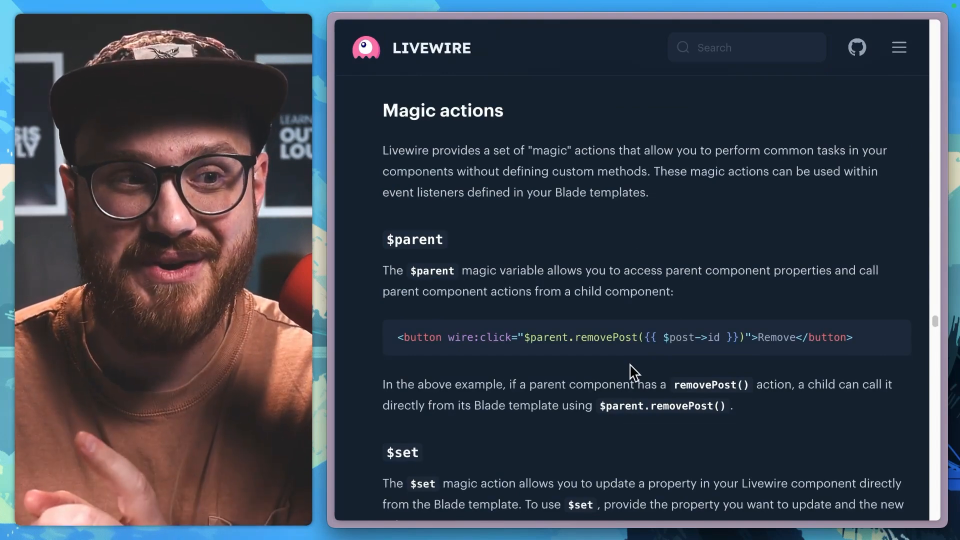
{"action": "scroll", "scroll_direction": "down", "scroll_amount": 3}
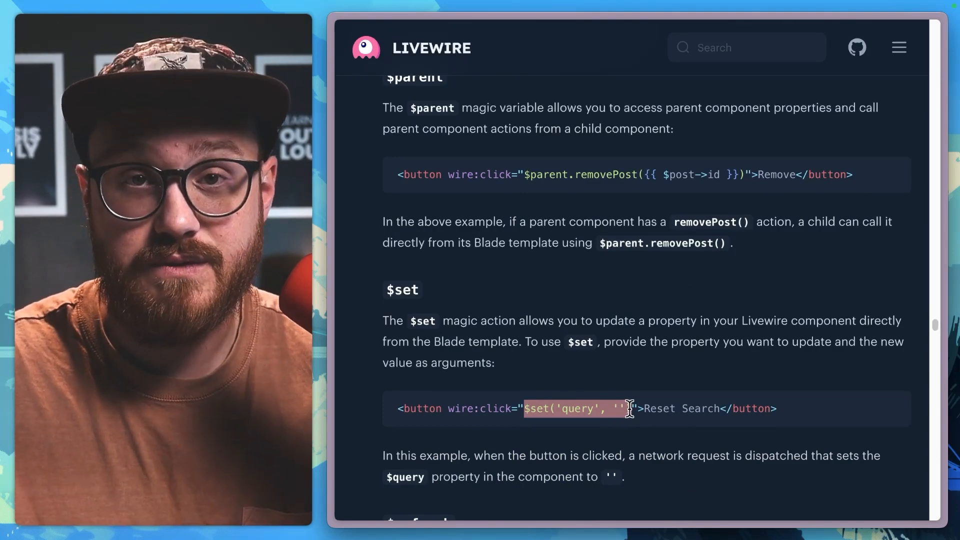
{"action": "scroll", "scroll_direction": "down", "scroll_amount": 3}
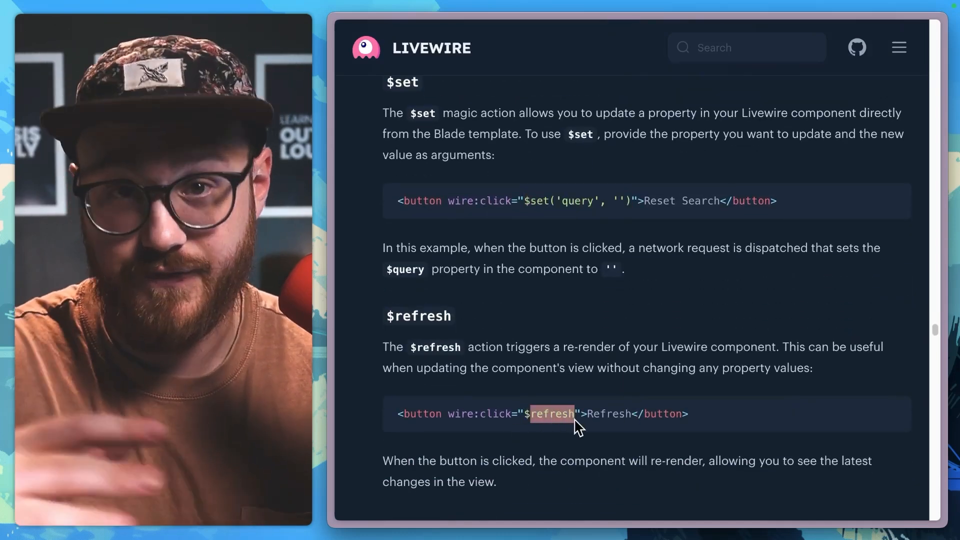
{"action": "scroll", "scroll_direction": "down", "scroll_amount": 3}
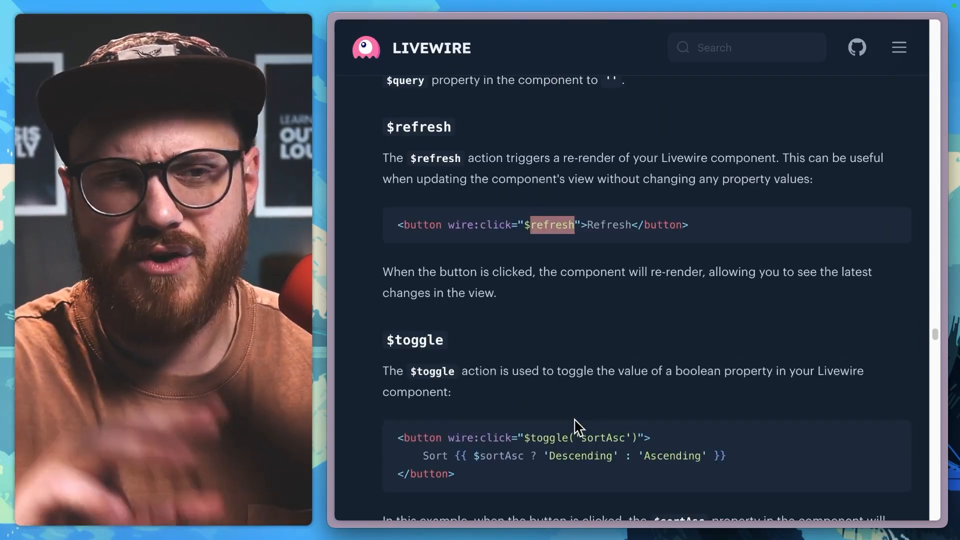
{"action": "scroll", "scroll_direction": "up", "scroll_amount": 3}
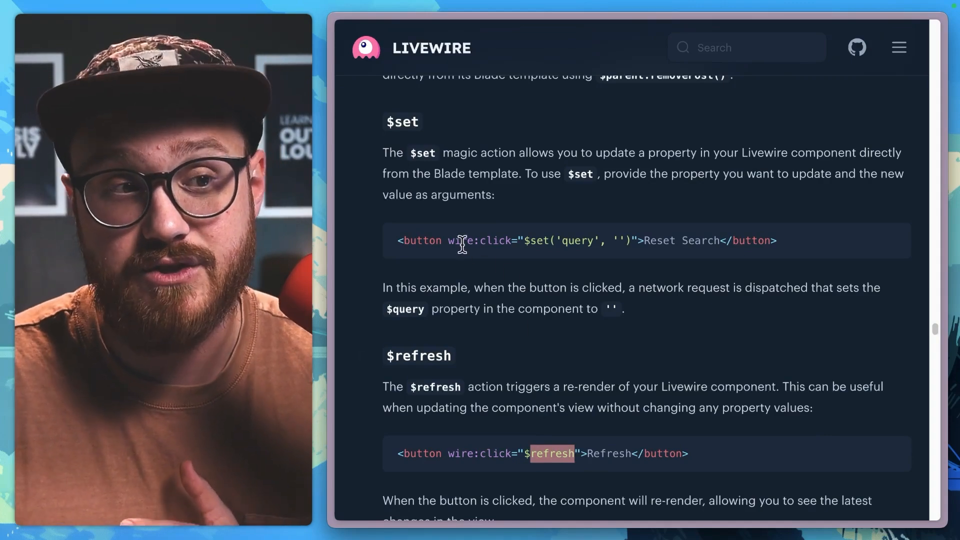
{"action": "scroll", "scroll_direction": "down", "scroll_amount": 3}
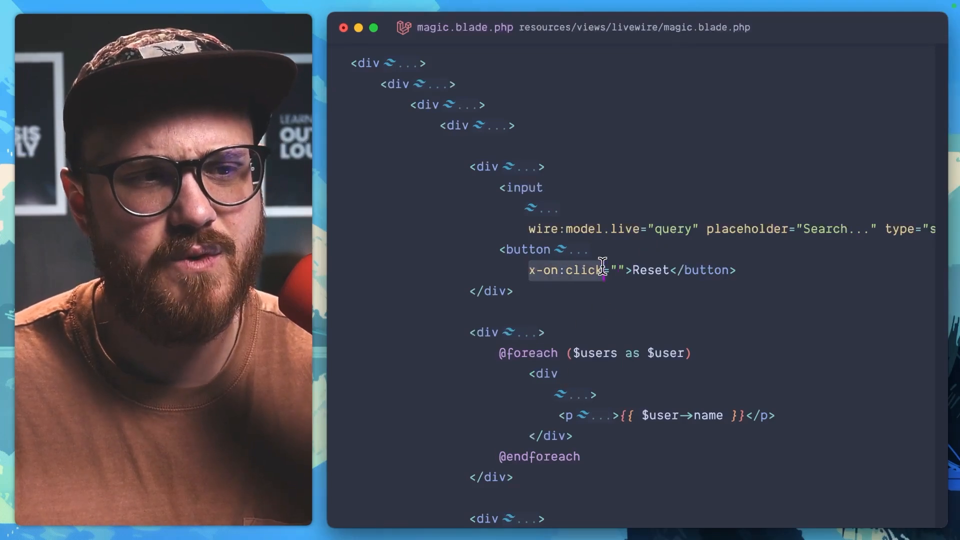
Give the Reset button wire:click="$set('query', '')" as its handler.
{"action": "type", "text": "wire:click=\"$set('query', '')\""}
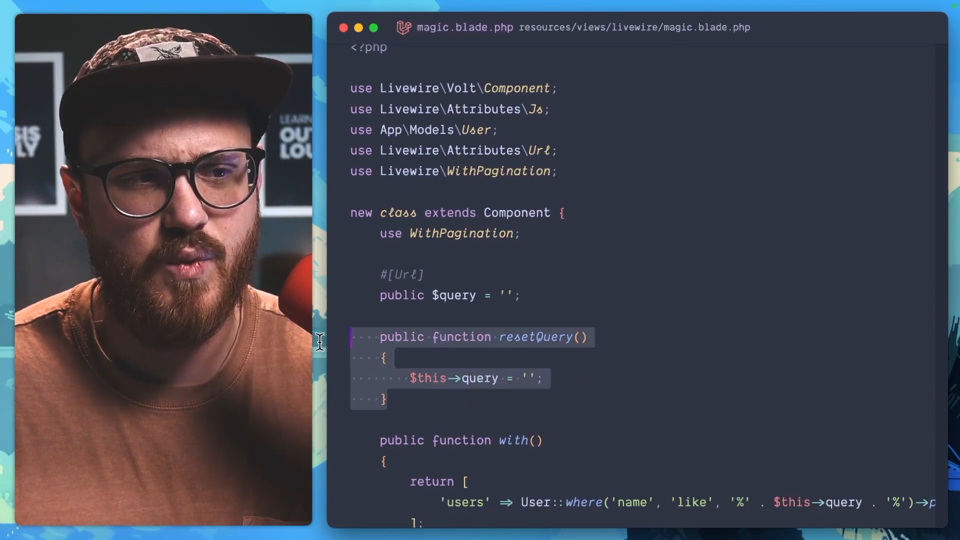
{"action": "scroll", "scroll_direction": "down", "scroll_amount": 3}
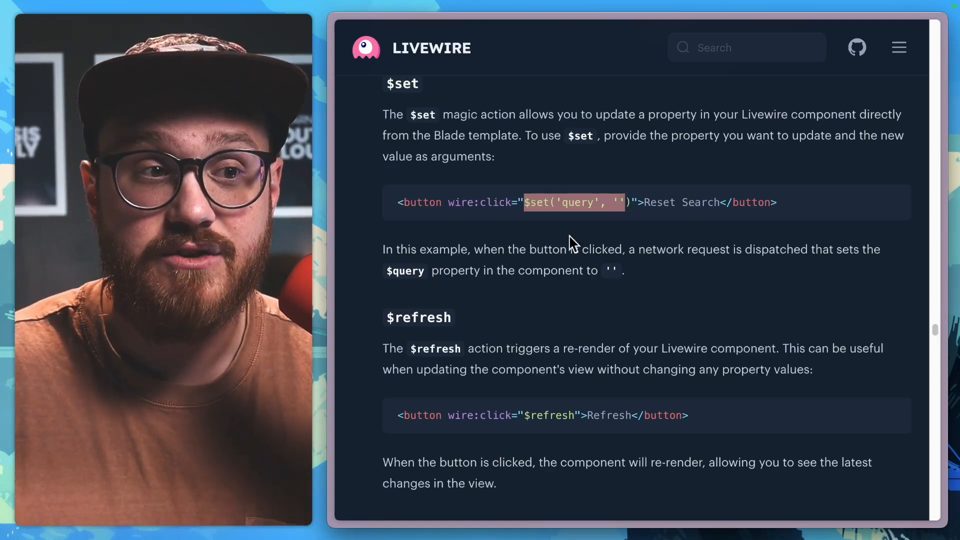
Scroll through the $set, $refresh and $toggle examples in the Livewire docs.
{"action": "scroll", "scroll_direction": "down", "scroll_amount": 3}
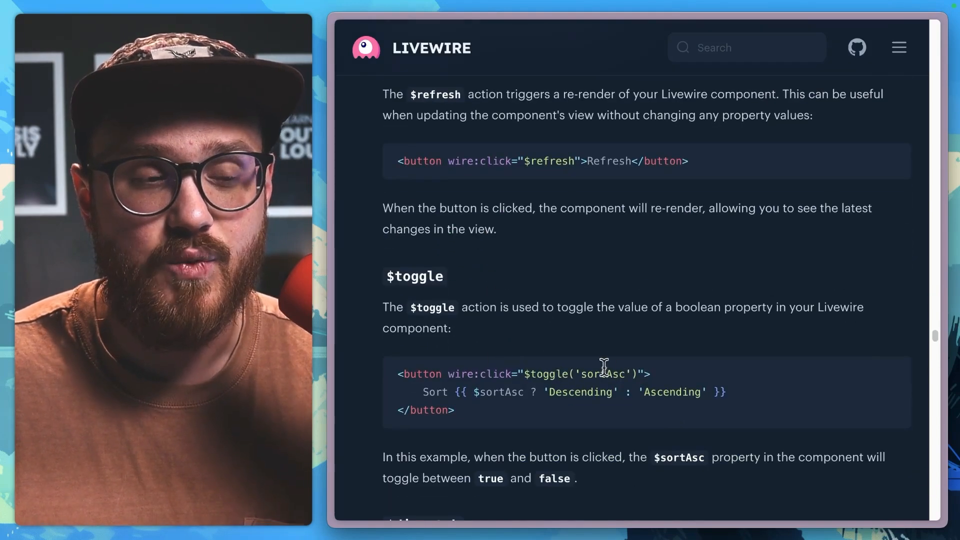
{"action": "scroll", "scroll_direction": "down", "scroll_amount": 3}
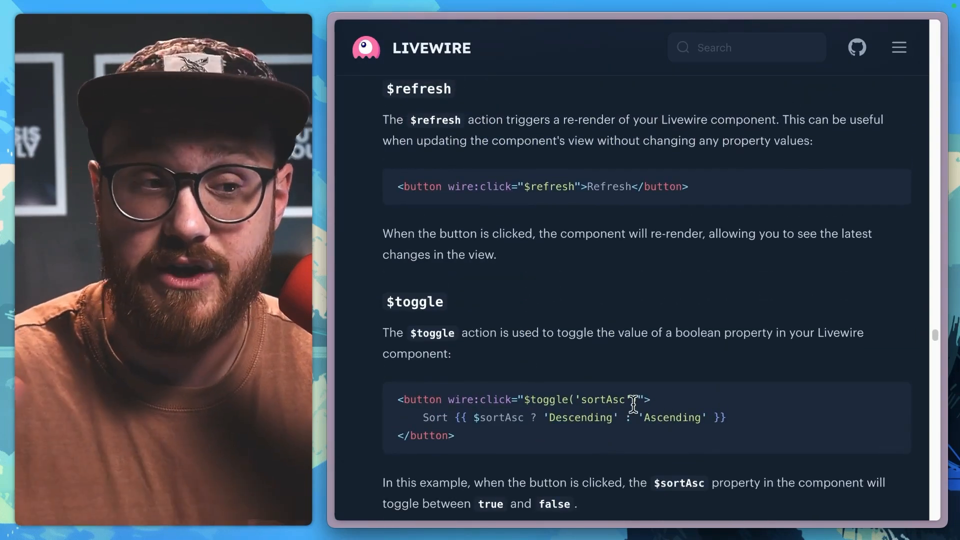
{"action": "scroll", "scroll_direction": "down", "scroll_amount": 3}
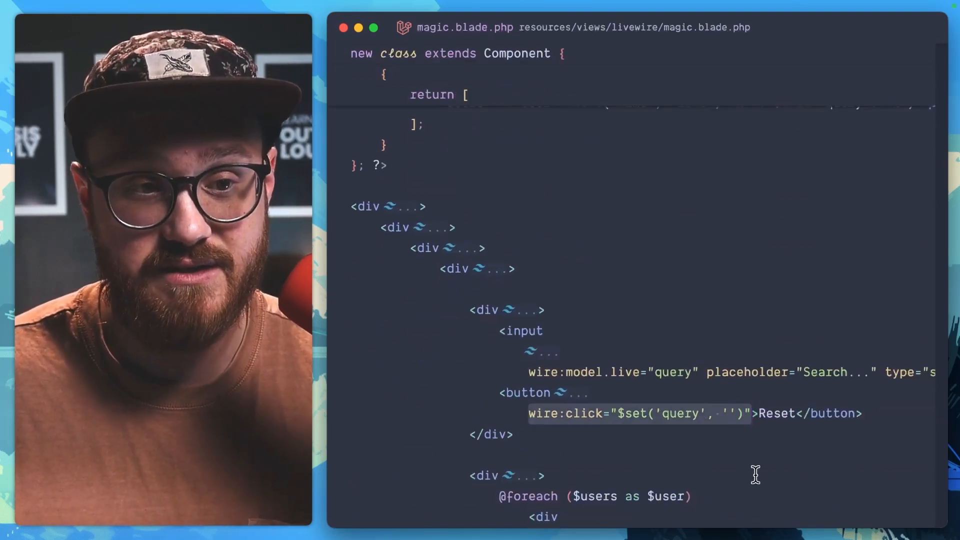
Change the Reset handler to x-on:click="$wire.query = ''" for a client-side clear.
{"action": "type", "text": "x-in"}
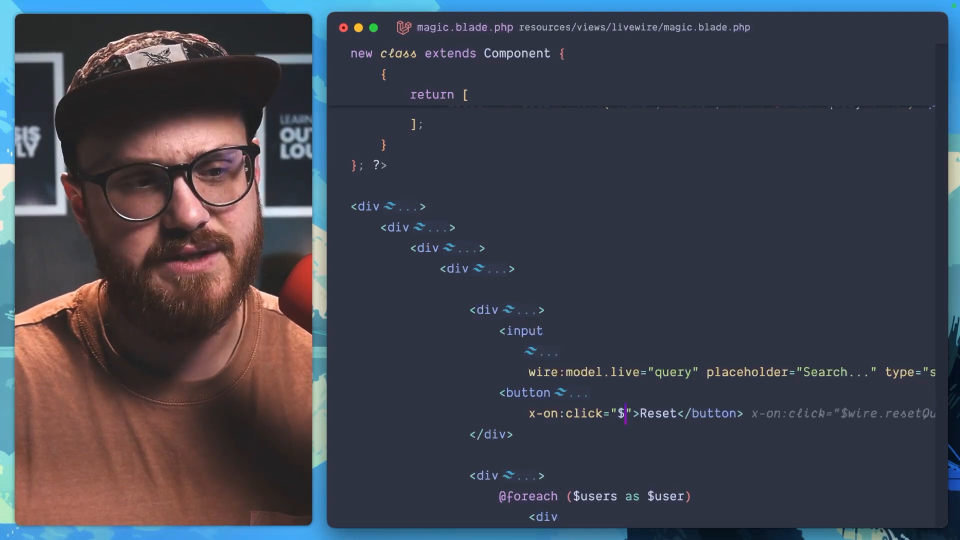
{"action": "type", "text": "wire.query"}
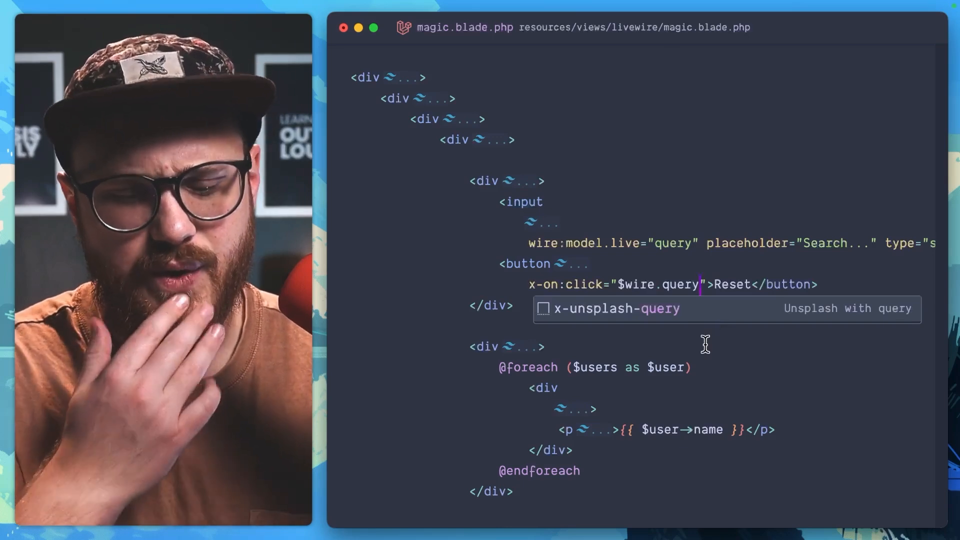
{"action": "type", "text": "= '"}
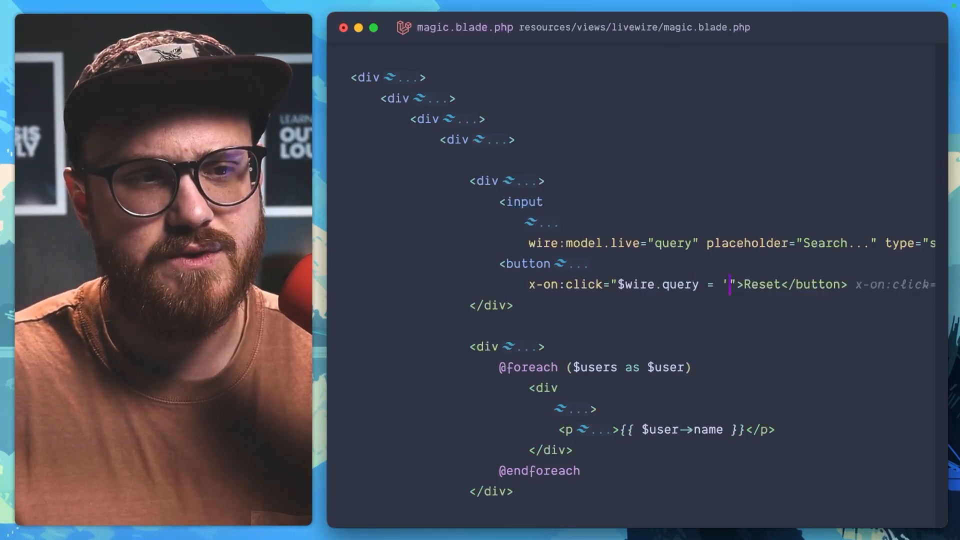
{"action": "type", "text": "'"}
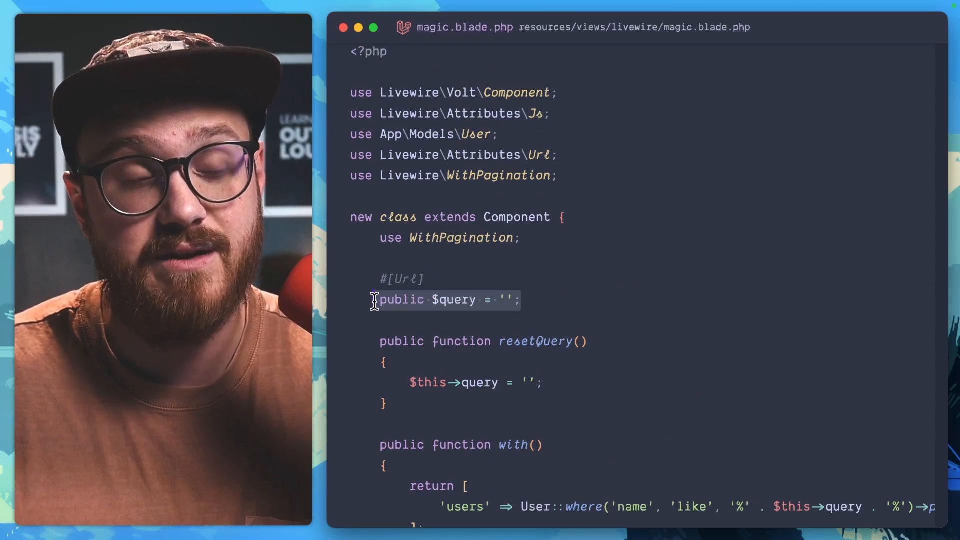
{"action": "scroll", "scroll_direction": "down", "scroll_amount": 3}
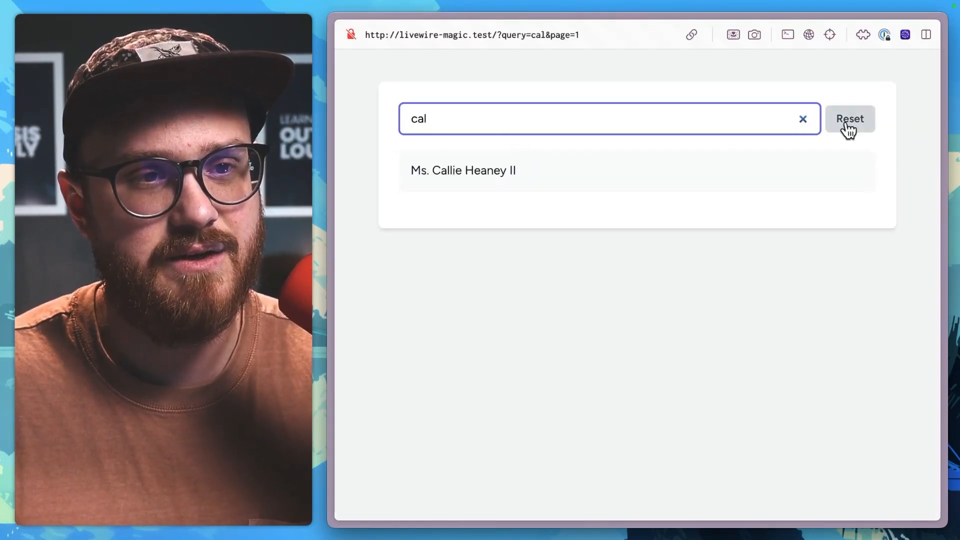
Search 'cal', reset it while watching the Network panel for no request, then close DevTools.
{"action": "left_click", "coordinate": [850, 119]}
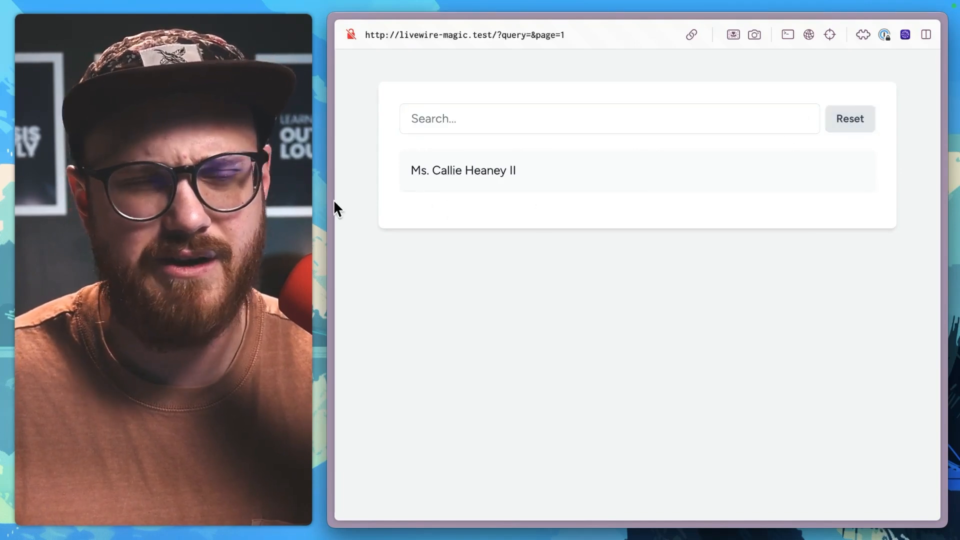
{"action": "mouse_move", "coordinate": [800, 108]}
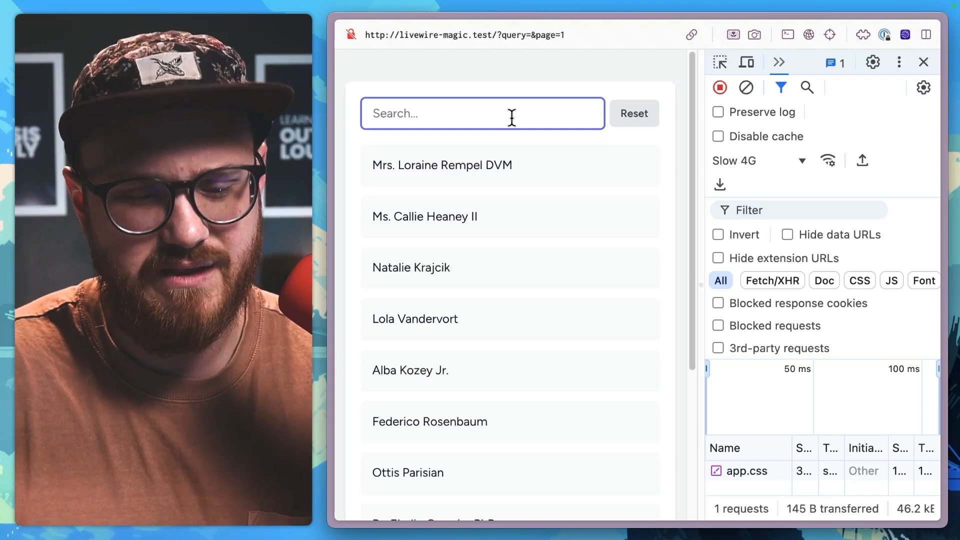
{"action": "type", "text": "cal"}
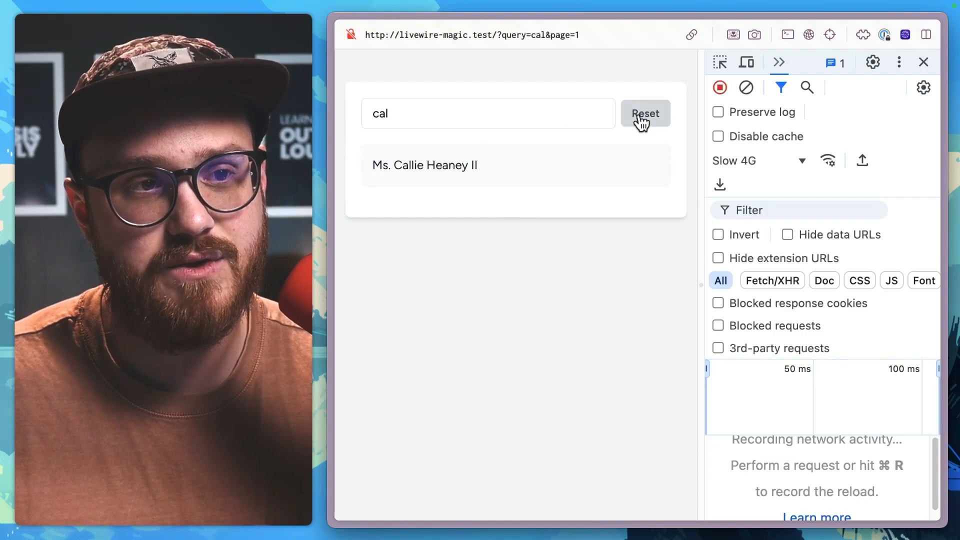
{"action": "left_click", "coordinate": [646, 113]}
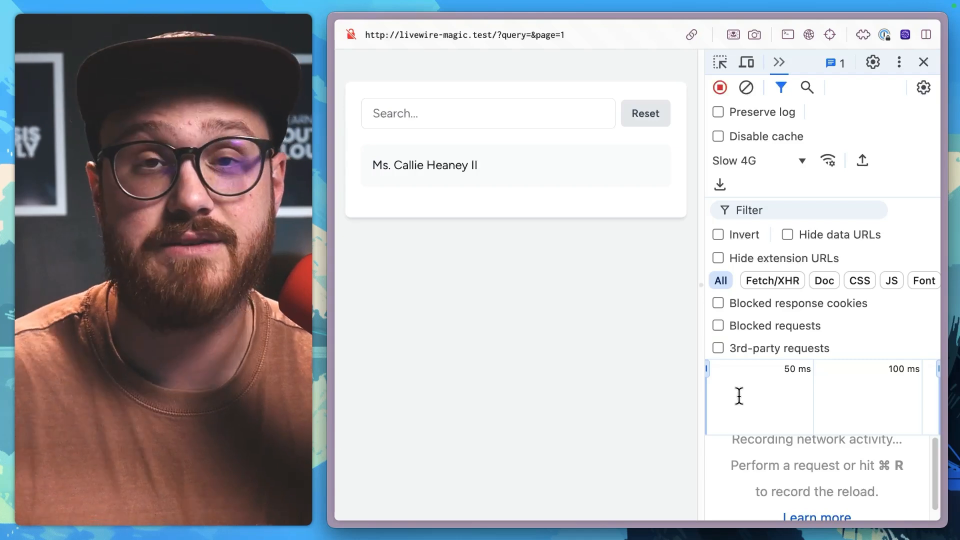
{"action": "left_click", "coordinate": [921, 62]}
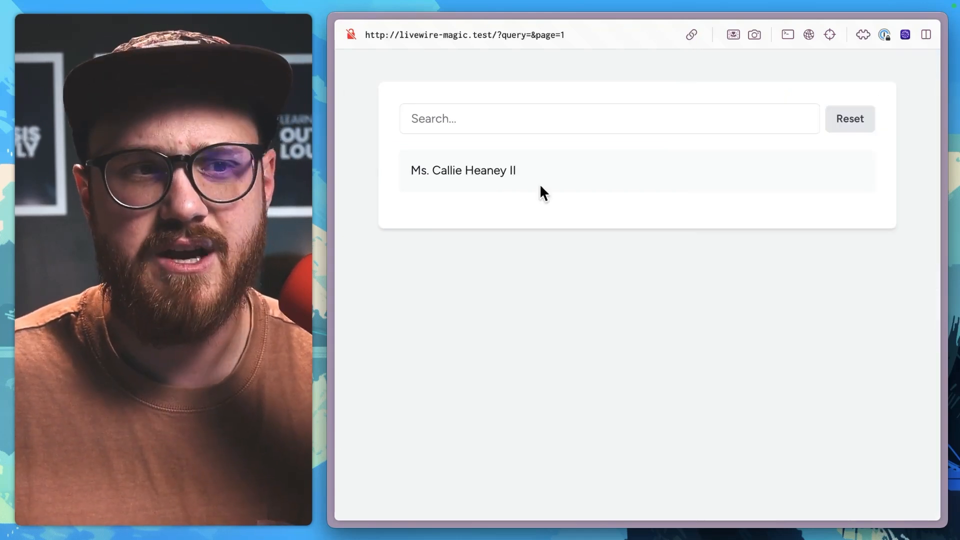
{"action": "mouse_move", "coordinate": [544, 250]}
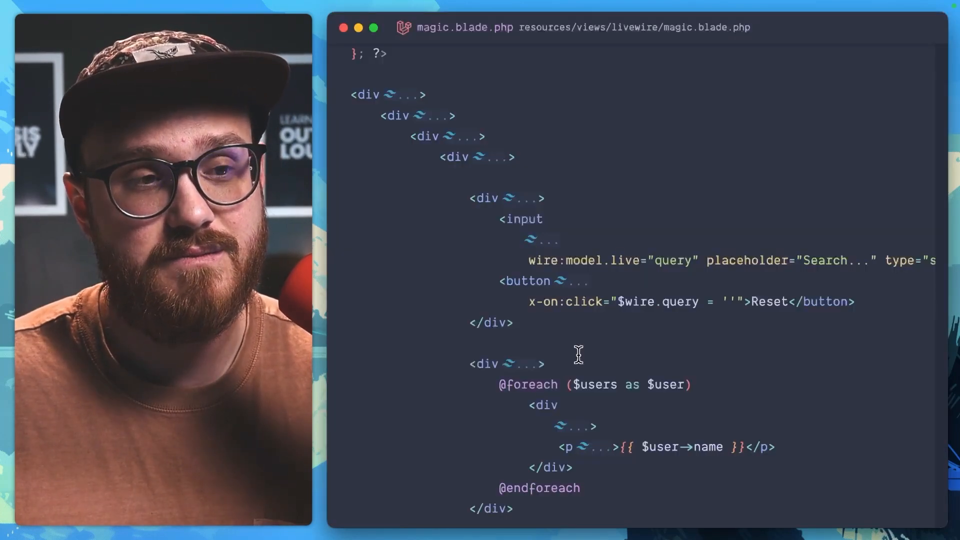
{"action": "mouse_move", "coordinate": [535, 302]}
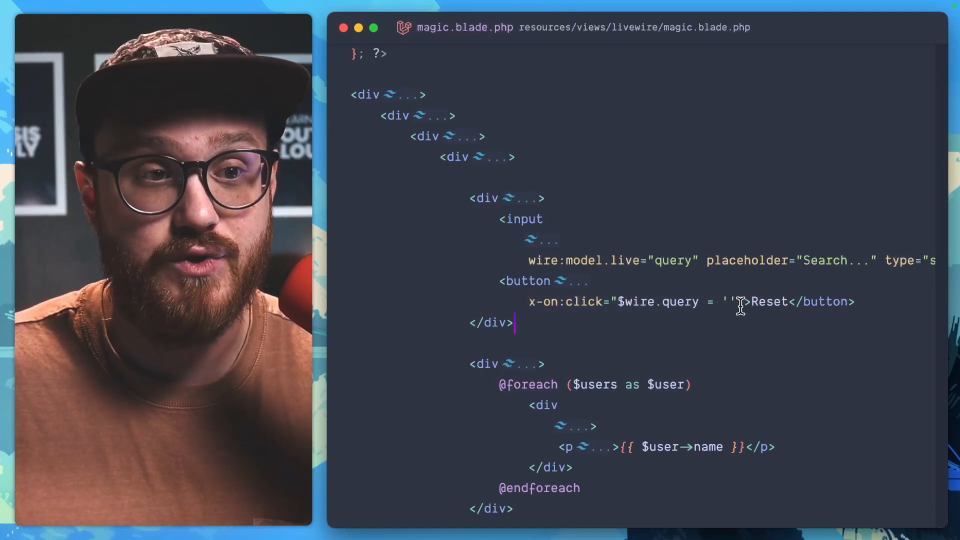
Chain ; $wire.$refresh() after the query clear and select the inline reset code to move it.
{"action": "type", "text": ";"}
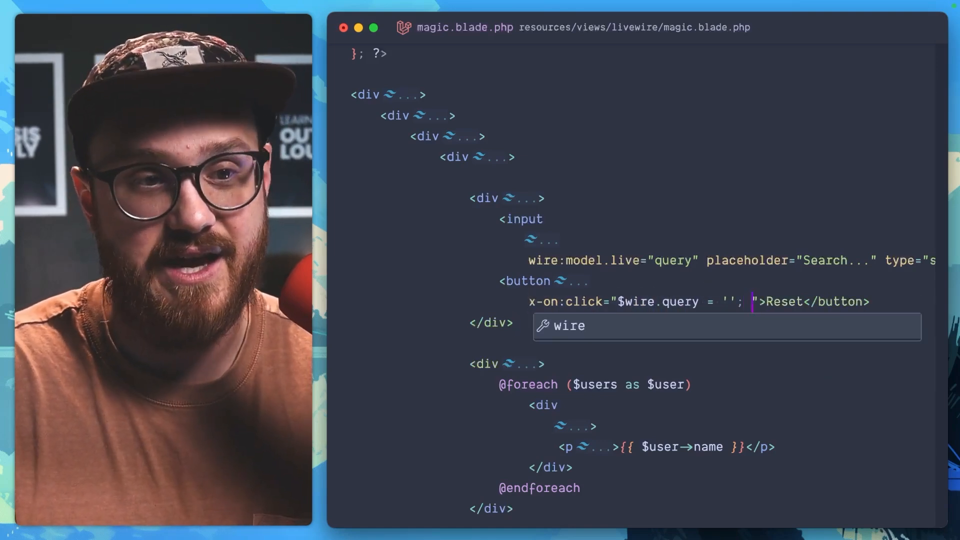
{"action": "type", "text": "$wire.r"}
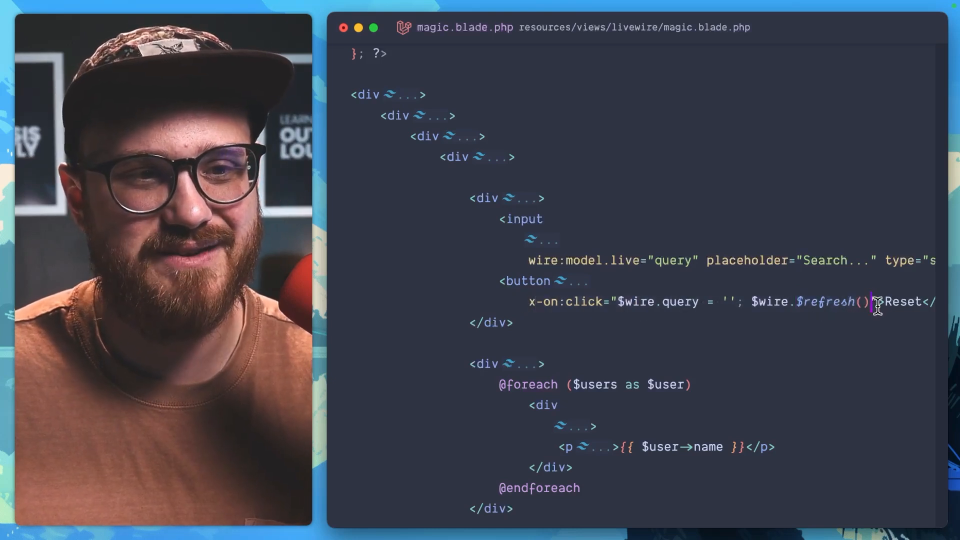
{"action": "left_click_drag", "start_coordinate": [869, 301], "coordinate": [530, 301]}
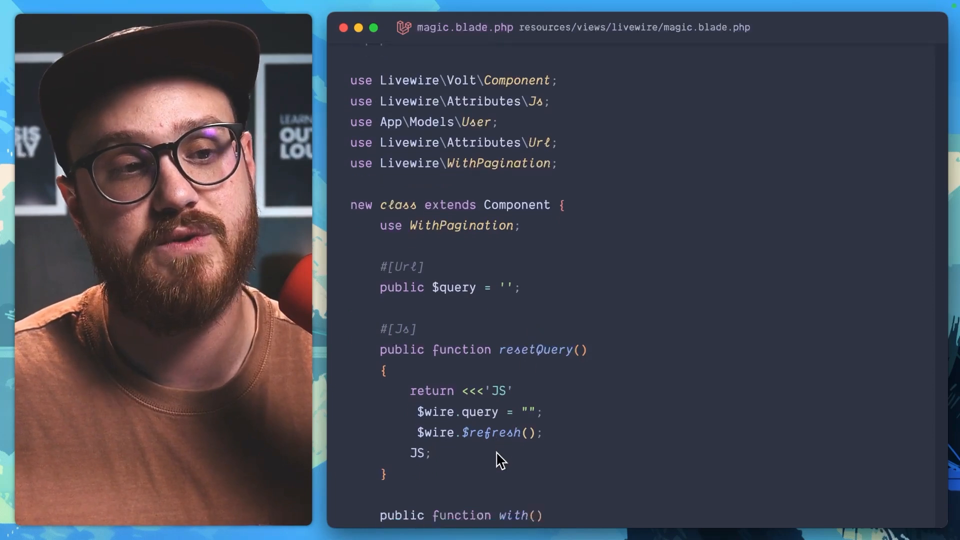
Scroll down to the PHP class where the #[Js] resetQuery method returns its JavaScript heredoc.
{"action": "scroll", "scroll_direction": "down", "scroll_amount": 3}
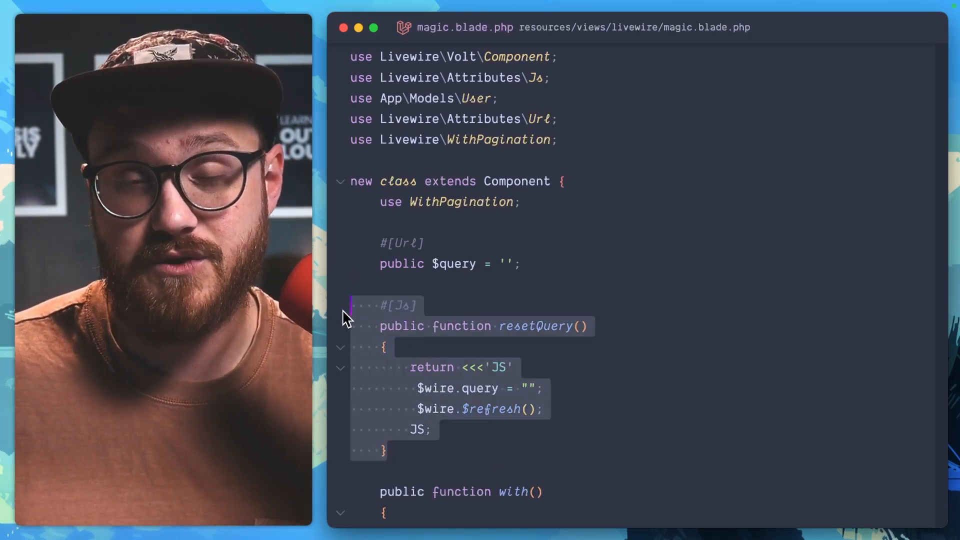
{"action": "scroll", "scroll_direction": "down", "scroll_amount": 3}
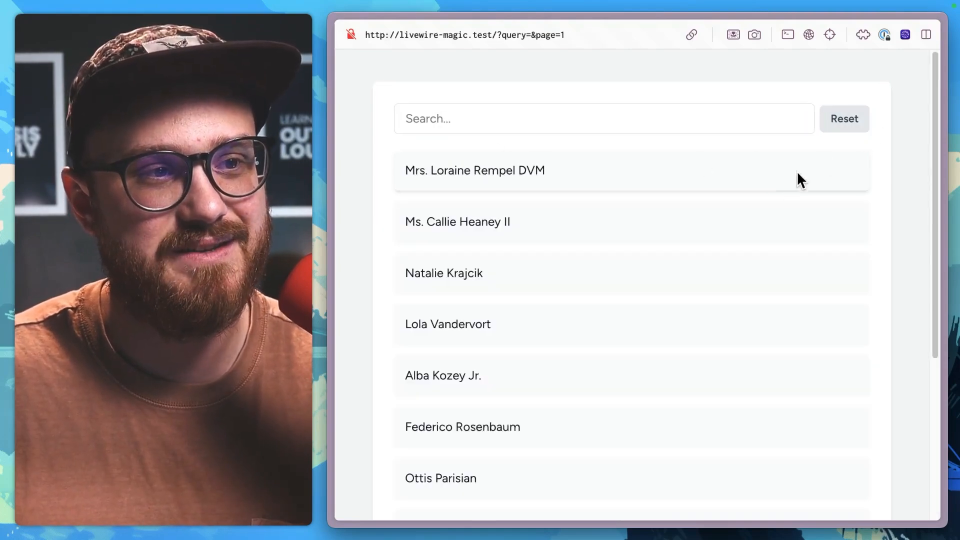
{"action": "mouse_move", "coordinate": [778, 196]}
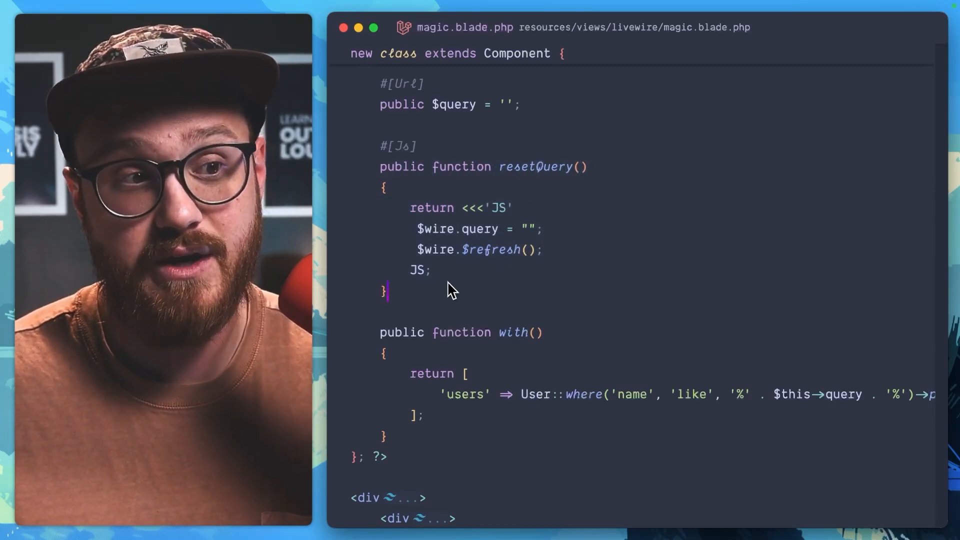
{"action": "mouse_move", "coordinate": [417, 186]}
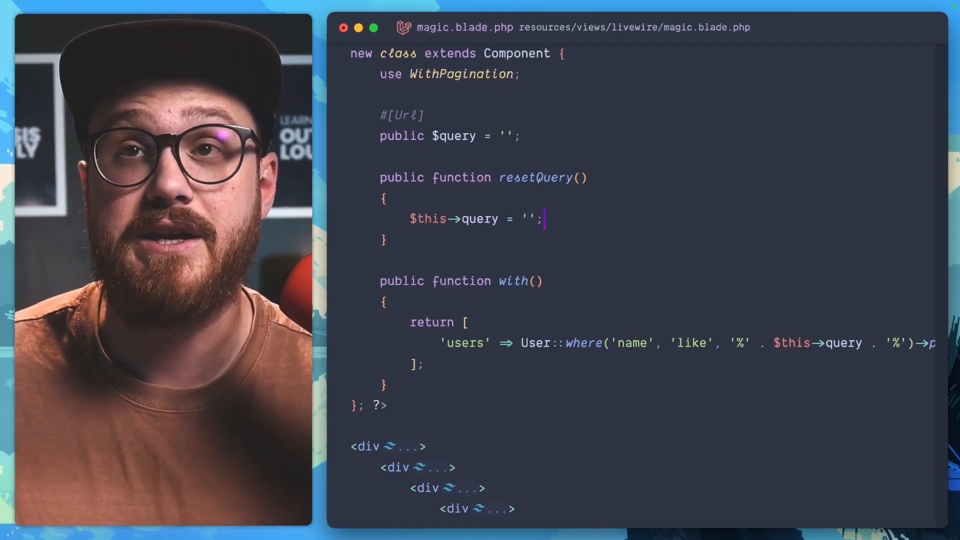
Rewrite resetQuery to set $this->query = '' and start a $this->js('alert(...)') call.
{"action": "scroll", "scroll_direction": "down", "scroll_amount": 3}
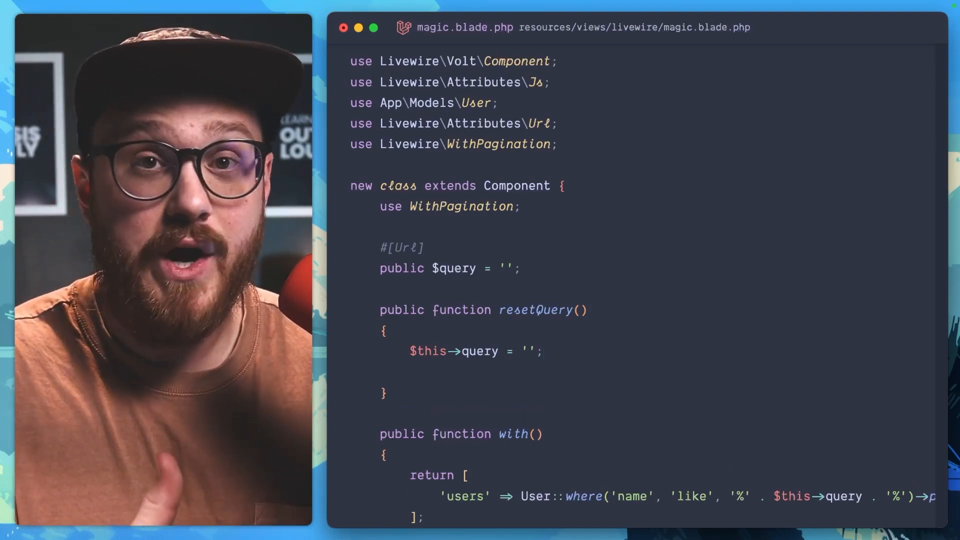
{"action": "type", "text": "$this->js('wire.query = \"\"');"}
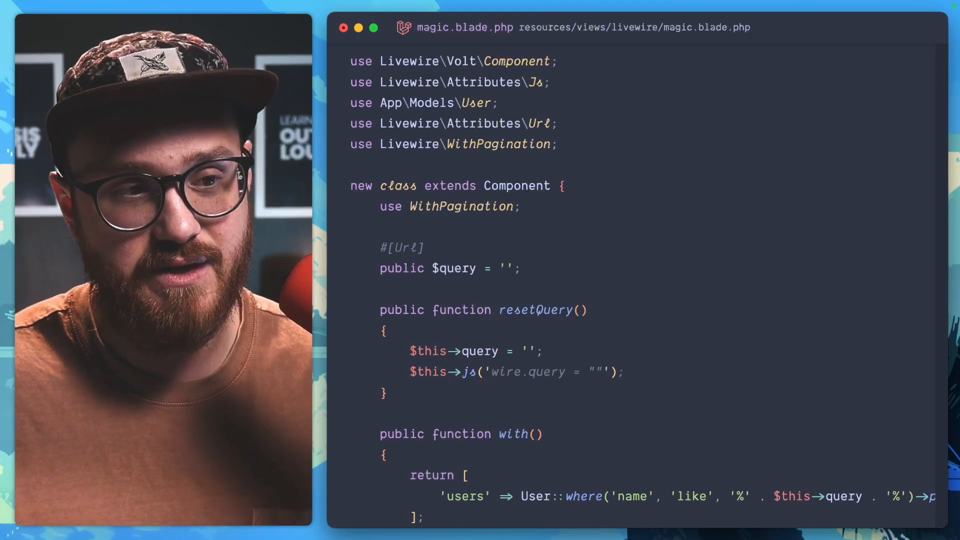
{"action": "key", "text": "Backspace"}
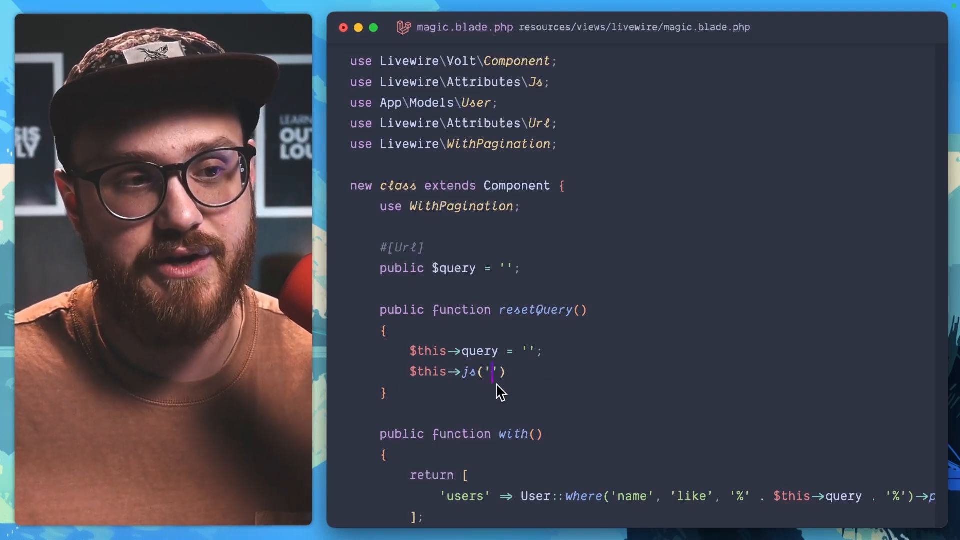
{"action": "mouse_move", "coordinate": [503, 408]}
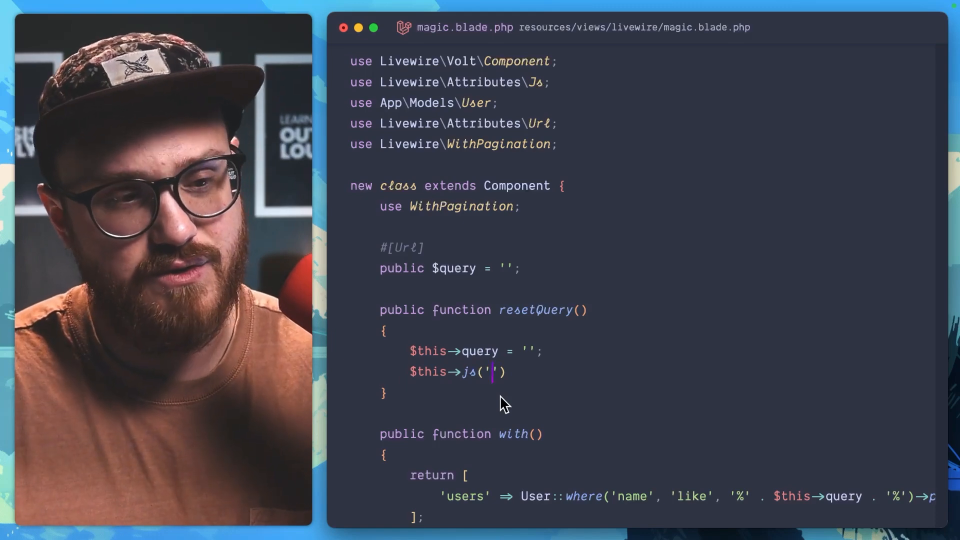
{"action": "type", "text": "a"}
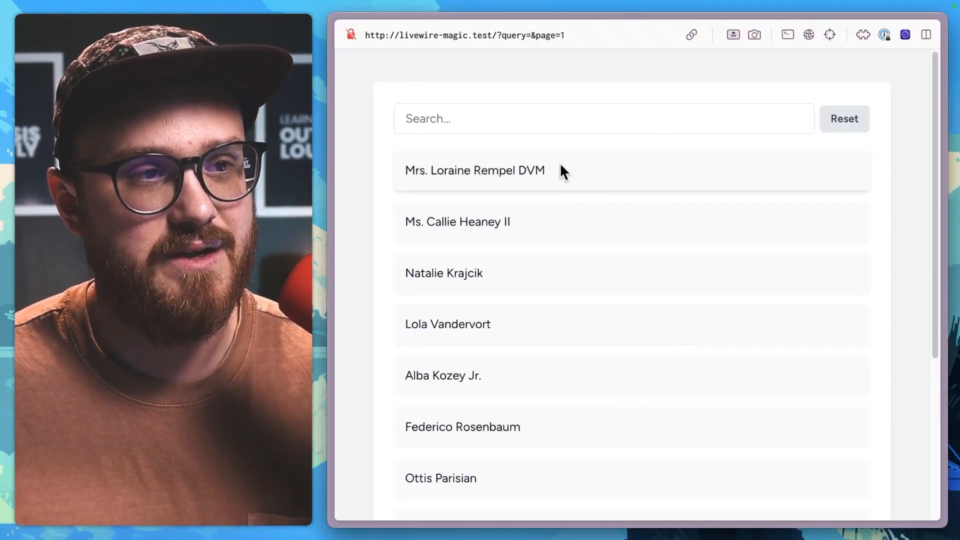
Search for 'call', reset it to trigger the 'Query reset' alert, and dismiss the alert.
{"action": "type", "text": "call"}
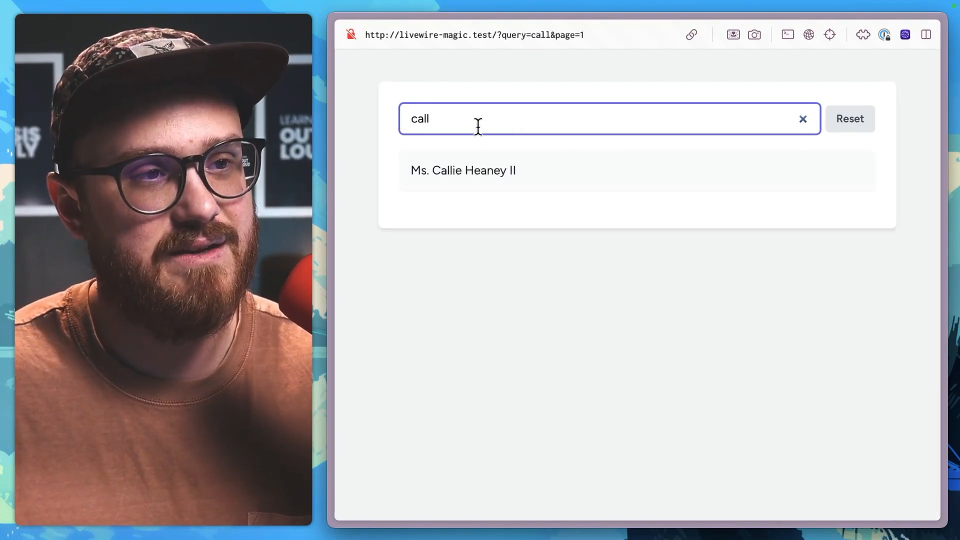
{"action": "left_click", "coordinate": [850, 118]}
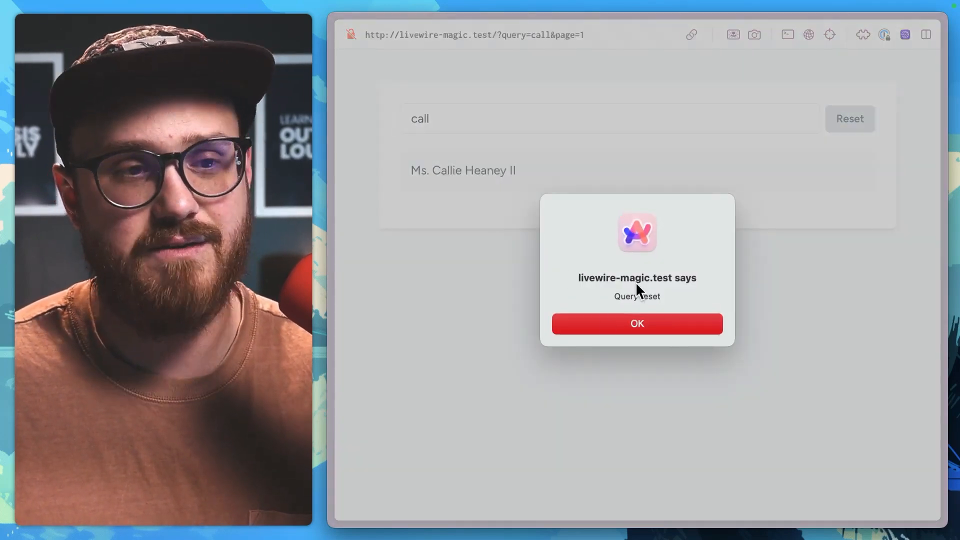
{"action": "left_click", "coordinate": [637, 324]}
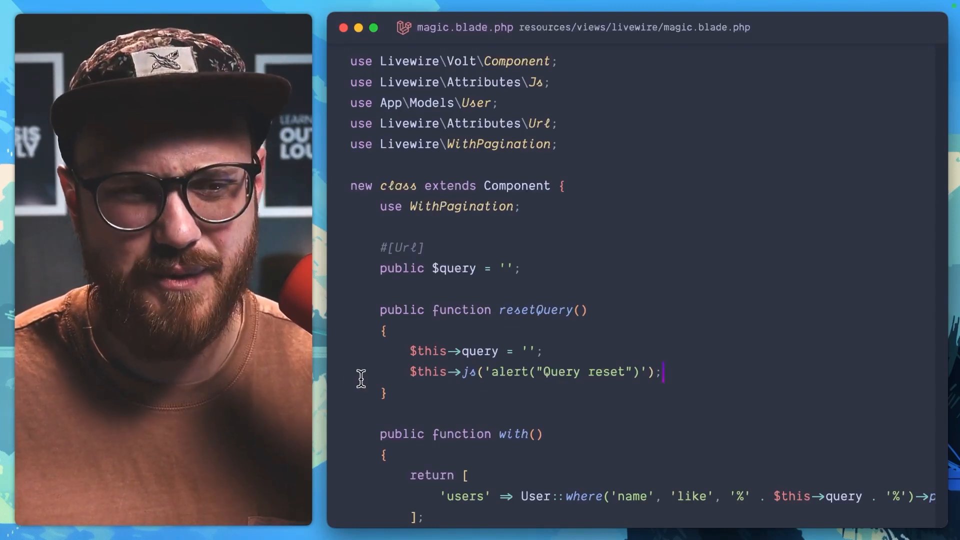
{"action": "mouse_move", "coordinate": [567, 379]}
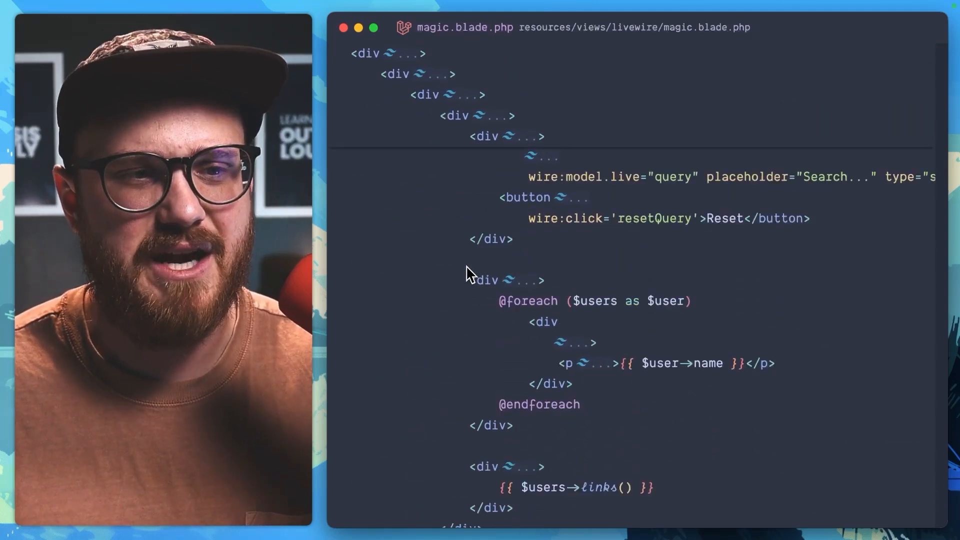
{"action": "type", "text": "@script"}
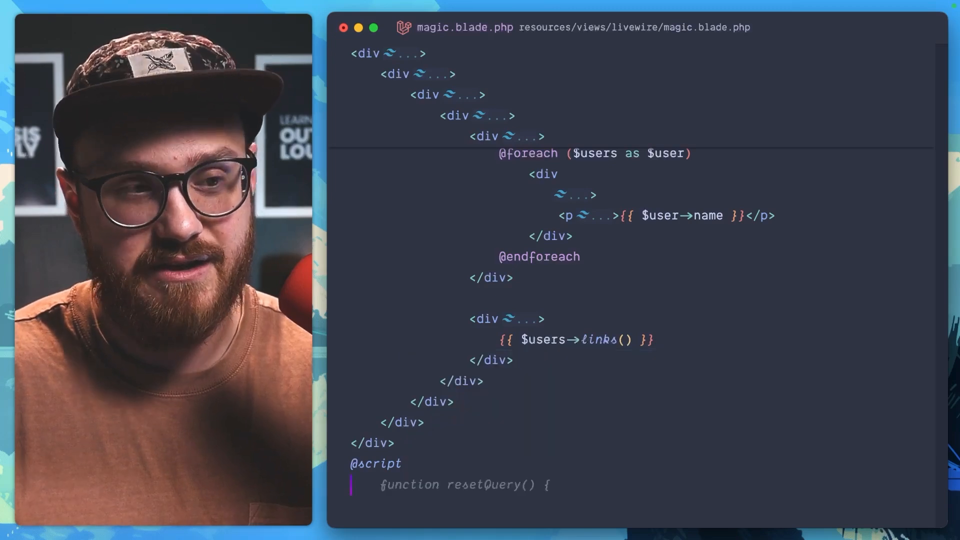
{"action": "type", "text": "@endscript"}
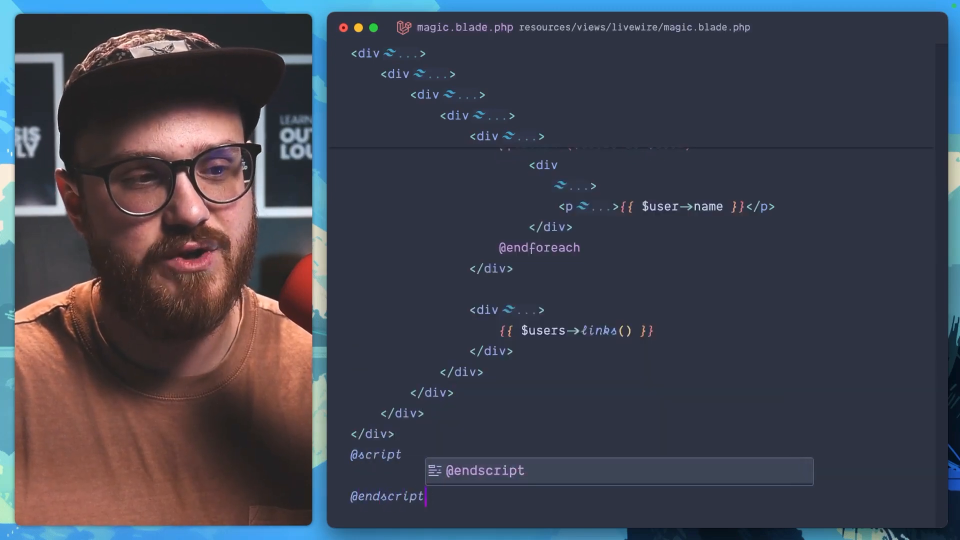
{"action": "type", "text": "<sc"}
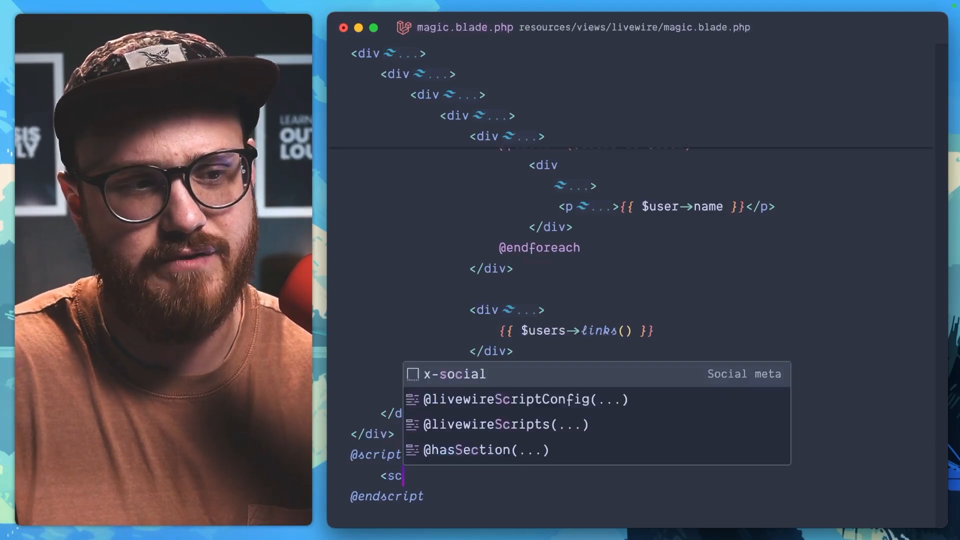
{"action": "key", "text": "Enter"}
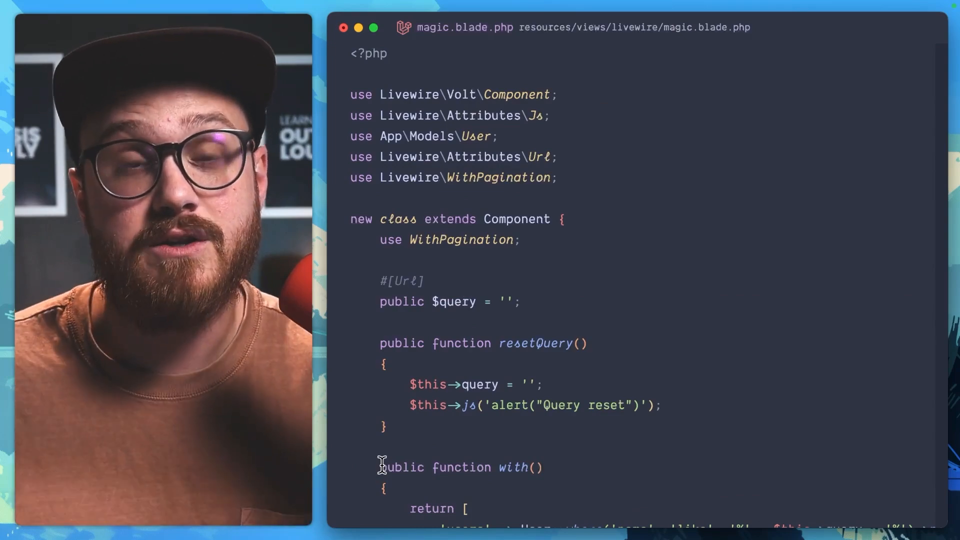
{"action": "scroll", "scroll_direction": "down", "scroll_amount": 3}
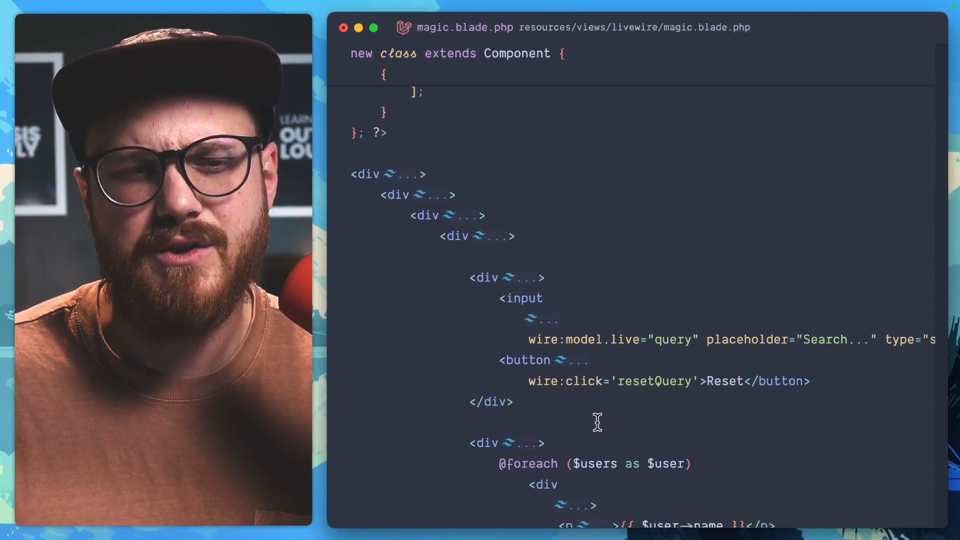